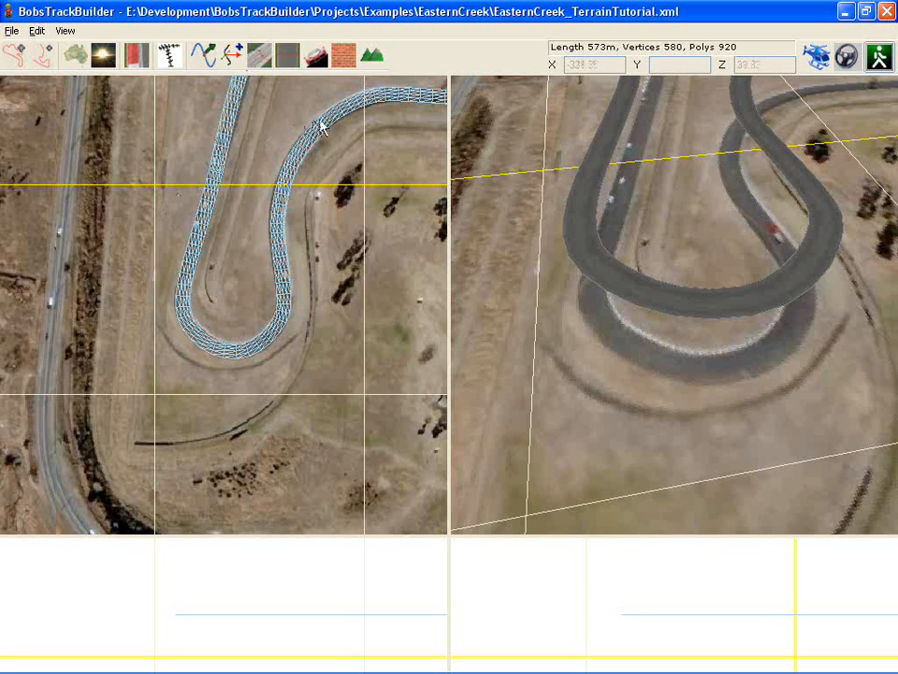
pyautogui.moveTo(373, 142)
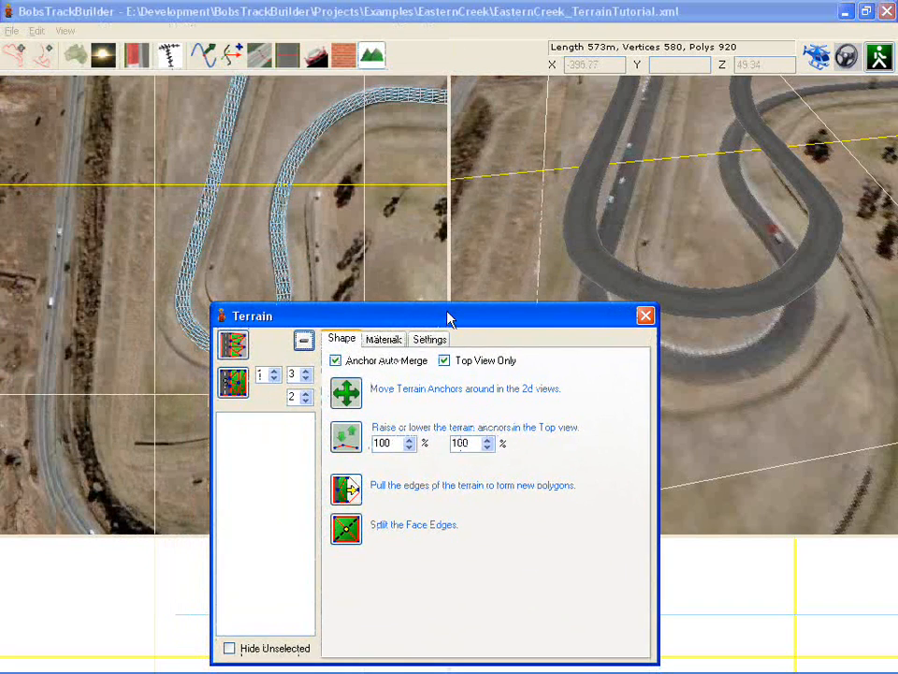
# Step: Move the Terrain dialog down so it no longer covers the track
pyautogui.moveTo(449, 315); pyautogui.dragTo(538, 348)
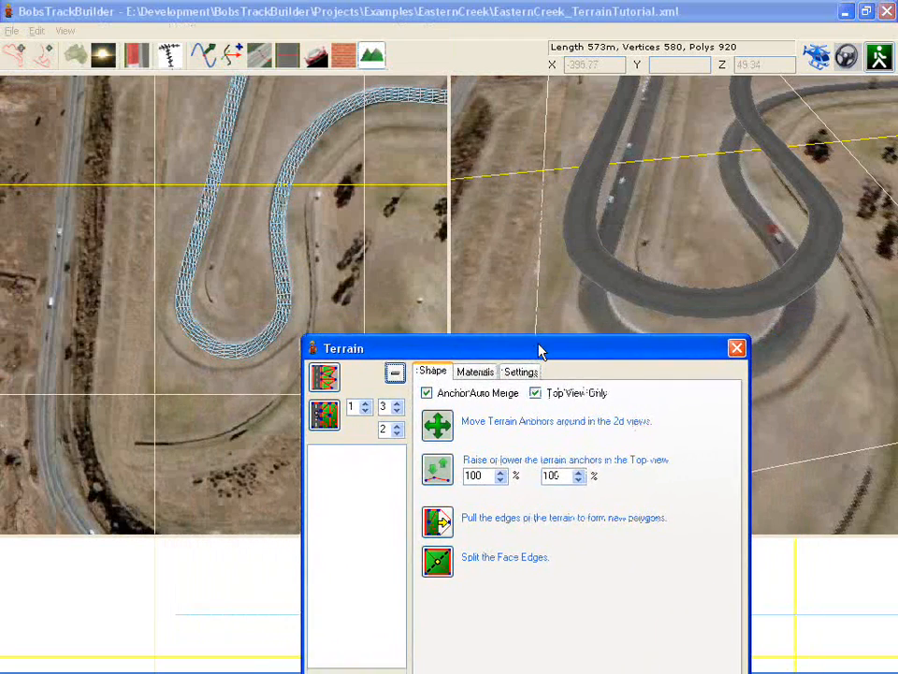
pyautogui.moveTo(538, 348); pyautogui.dragTo(538, 320)
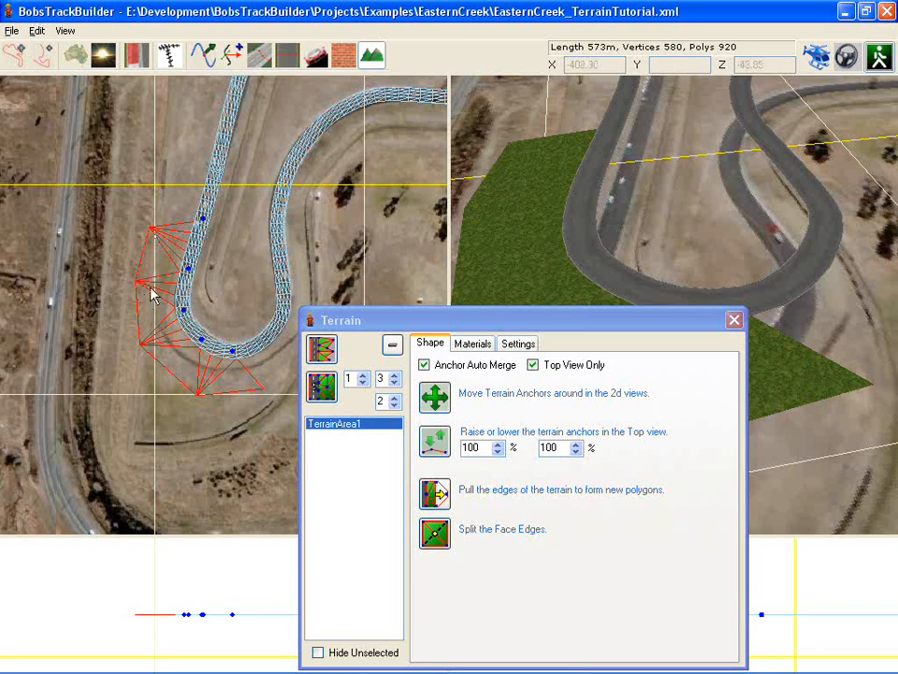
pyautogui.moveTo(167, 292)
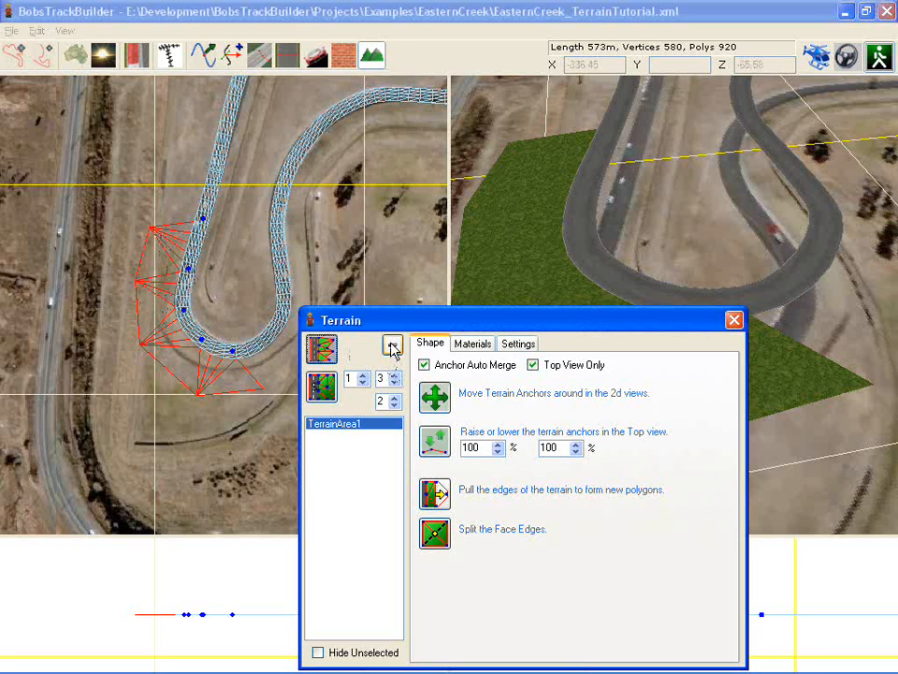
# Step: Delete TerrainArea1 and adjust the terrain mesh generation values
pyautogui.click(396, 374)
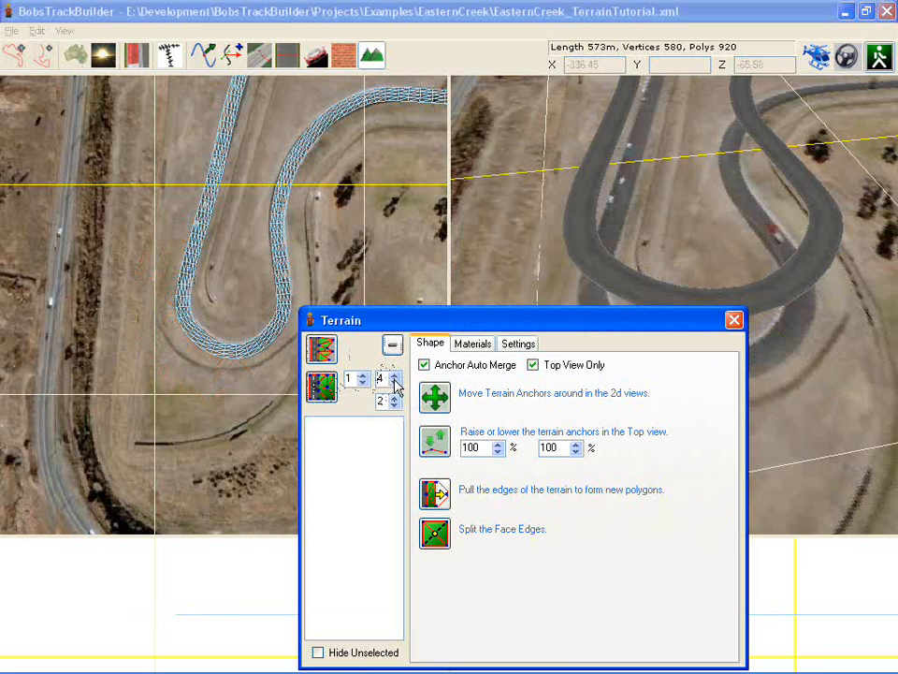
pyautogui.click(396, 404)
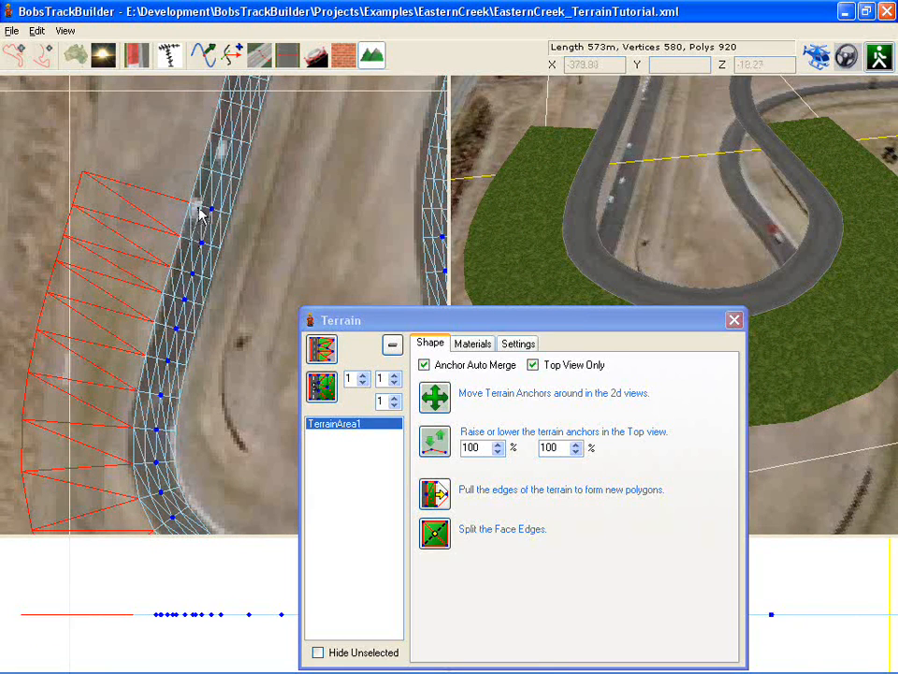
pyautogui.moveTo(171, 231)
pyautogui.write('3')
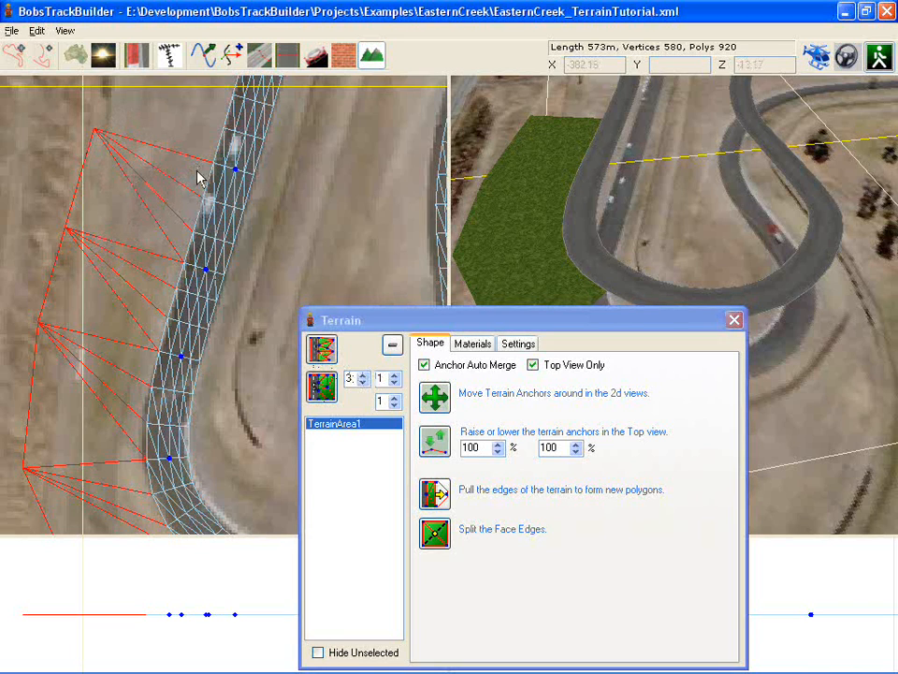
pyautogui.moveTo(179, 215)
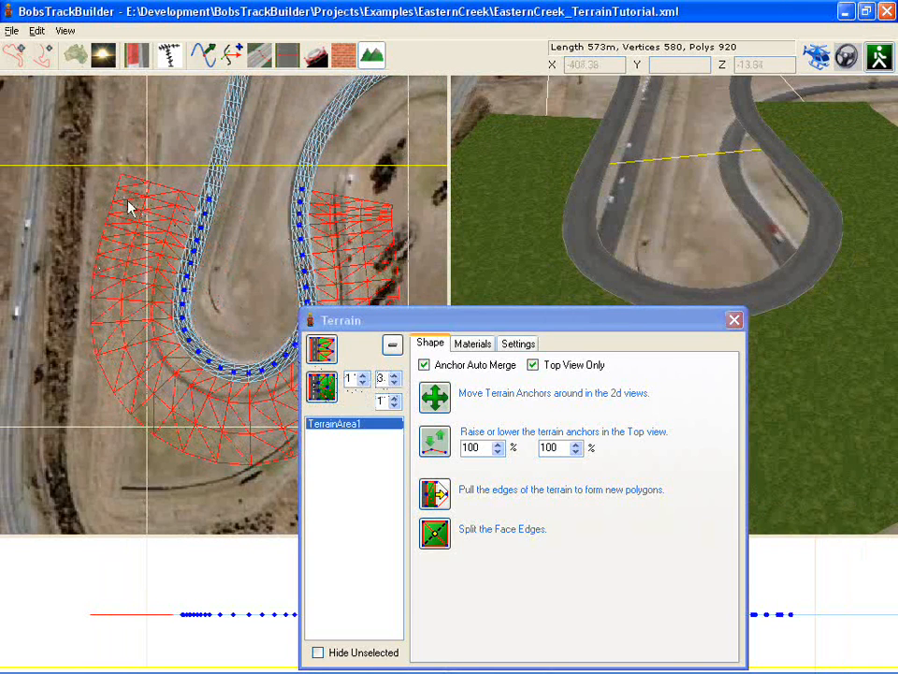
pyautogui.moveTo(147, 218)
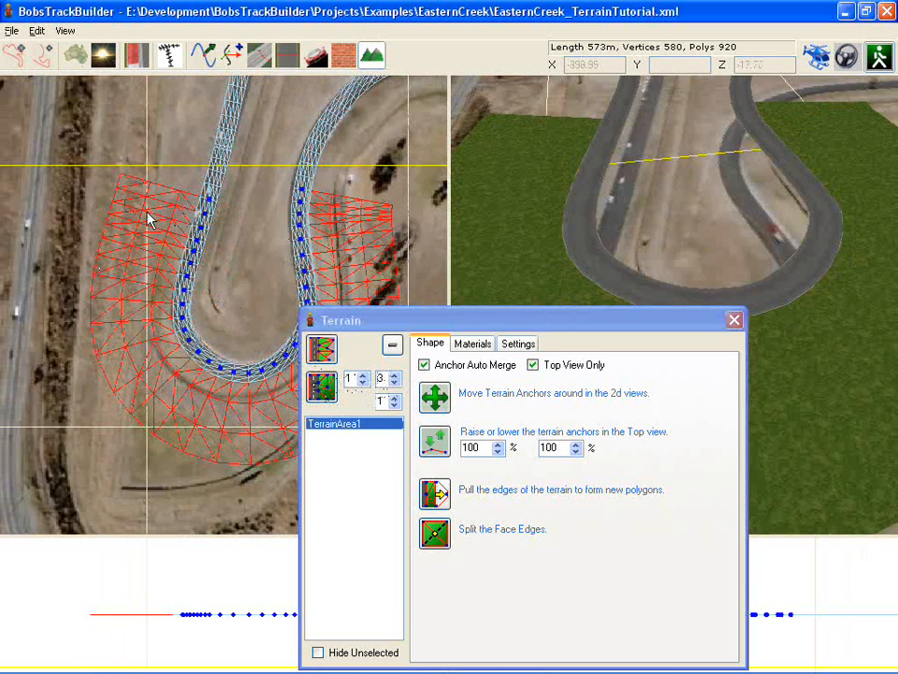
pyautogui.moveTo(147, 210)
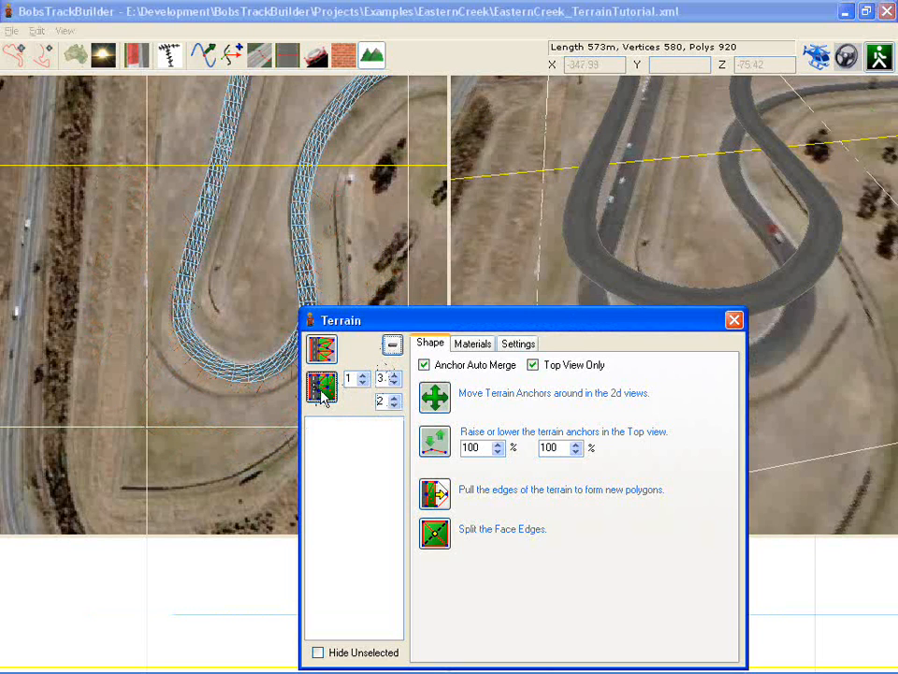
# Step: Generate TerrainArea1 around both sides of the hairpin with mesh values 1, 3 and 2
pyautogui.click(321, 386)
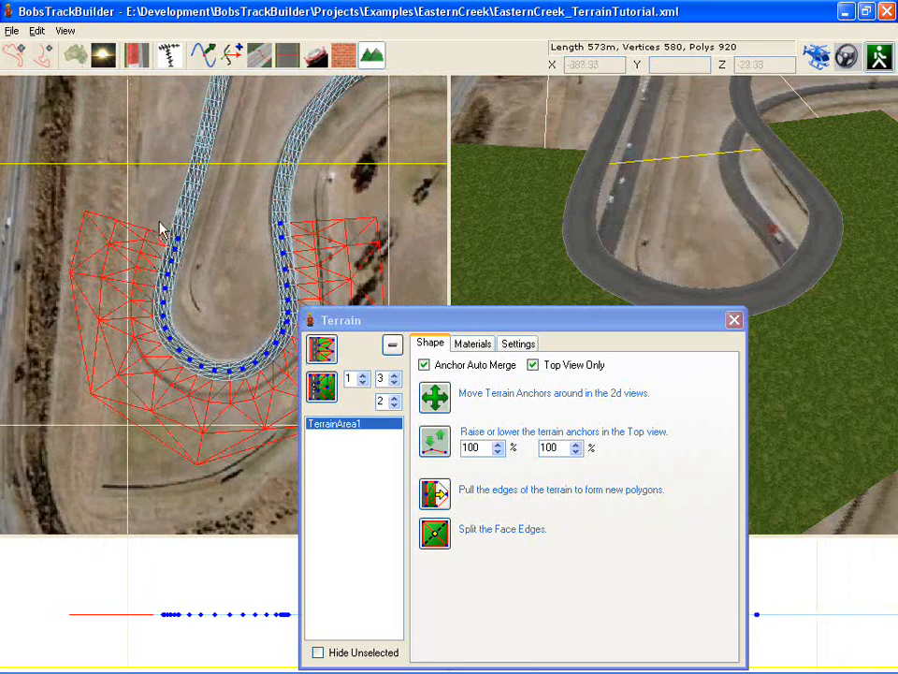
pyautogui.moveTo(75, 389)
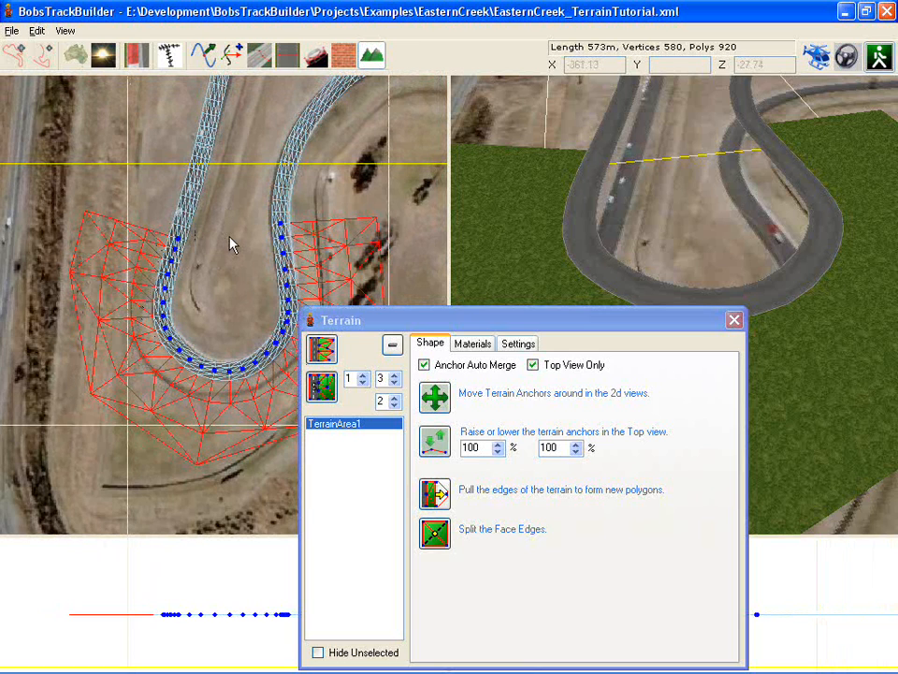
# Step: Pick the inside of the hairpin to create TerrainArea2 across the infield
pyautogui.click(354, 434)
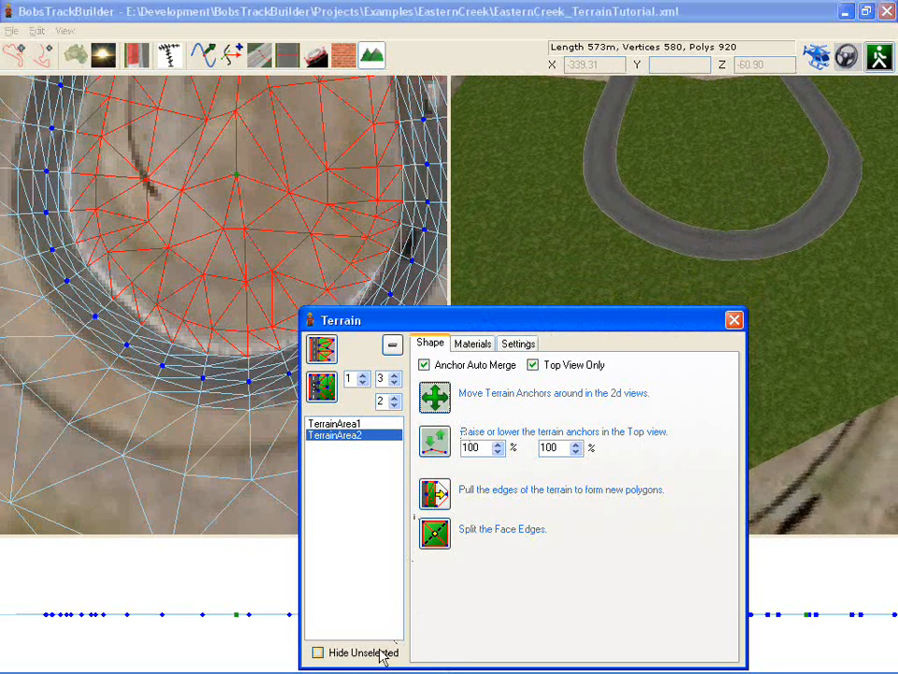
# Step: Enable Hide Unselected and switch between TerrainArea1 and TerrainArea2
pyautogui.click(318, 652)
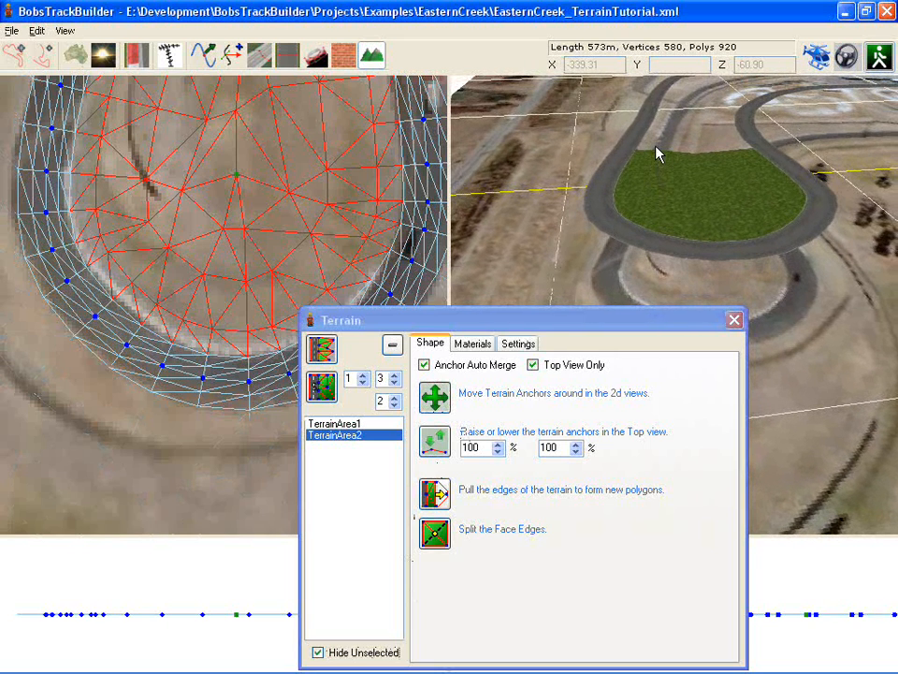
pyautogui.moveTo(584, 149)
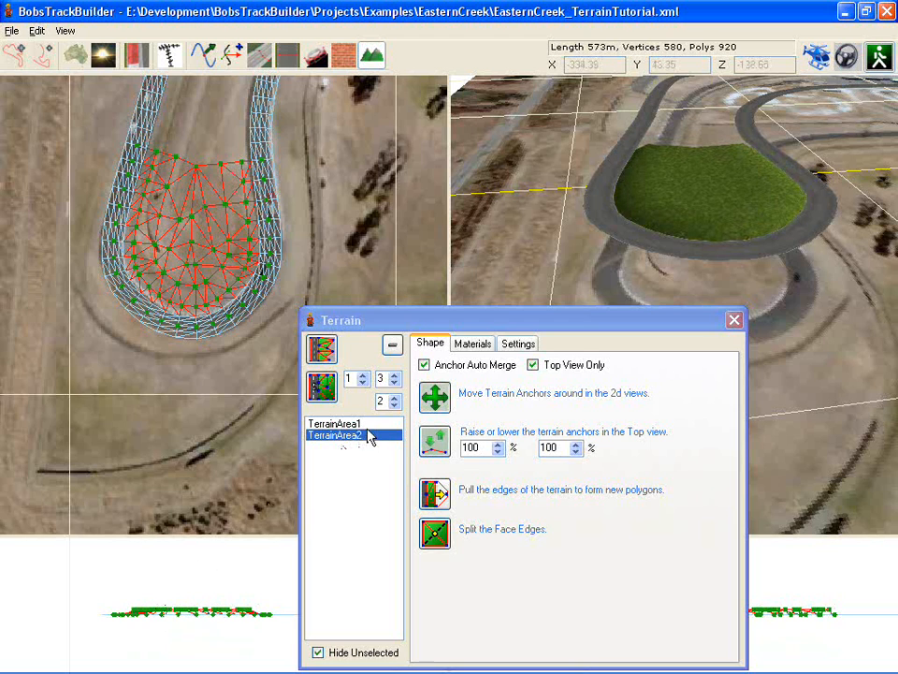
pyautogui.click(335, 424)
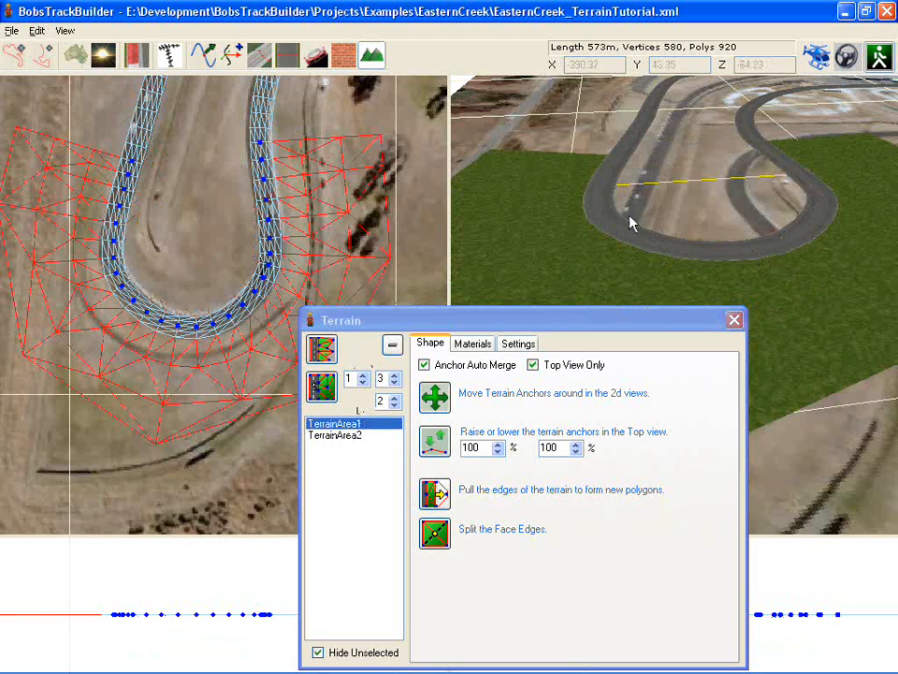
pyautogui.click(334, 435)
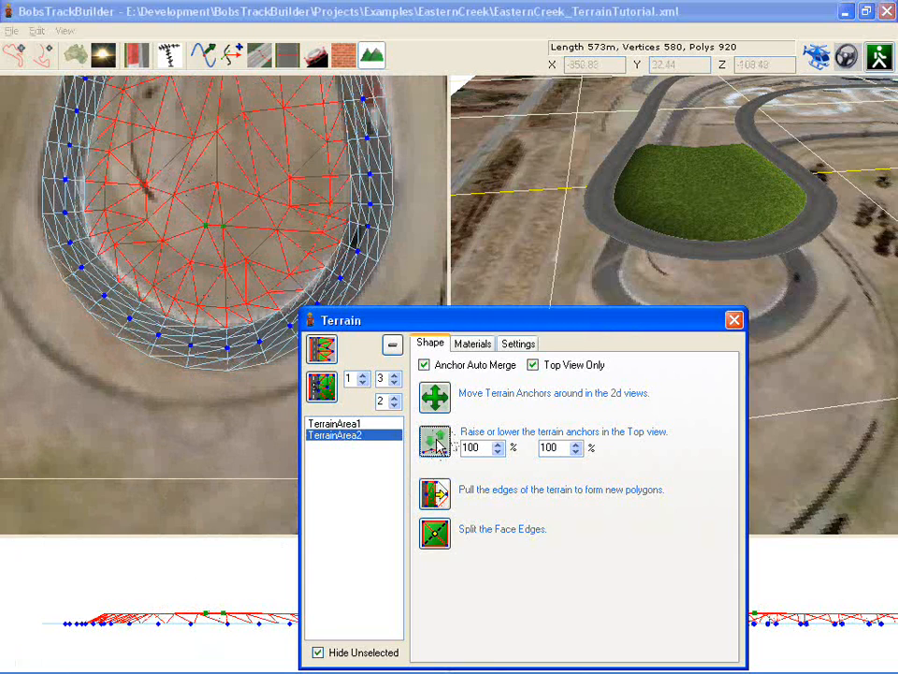
pyautogui.moveTo(513, 447)
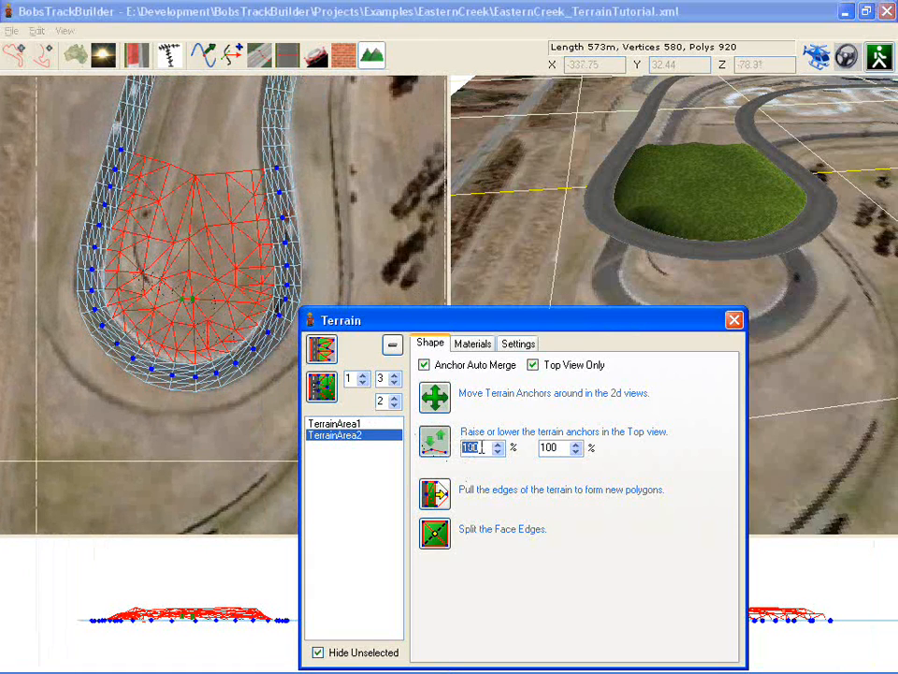
# Step: Enter anchor raise amounts of 30 and 300 percent
pyautogui.write('30')
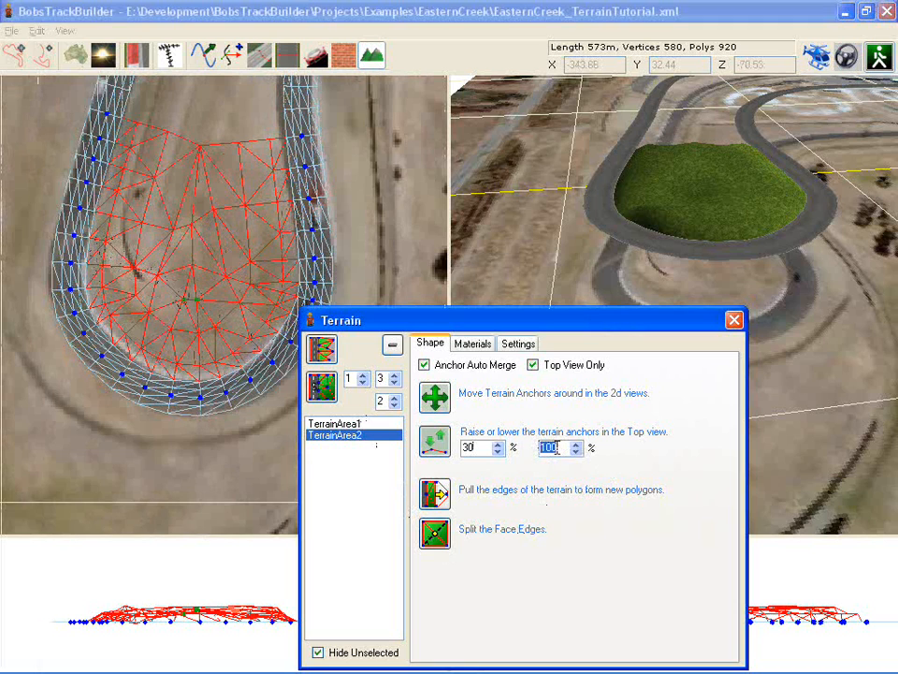
pyautogui.write('300')
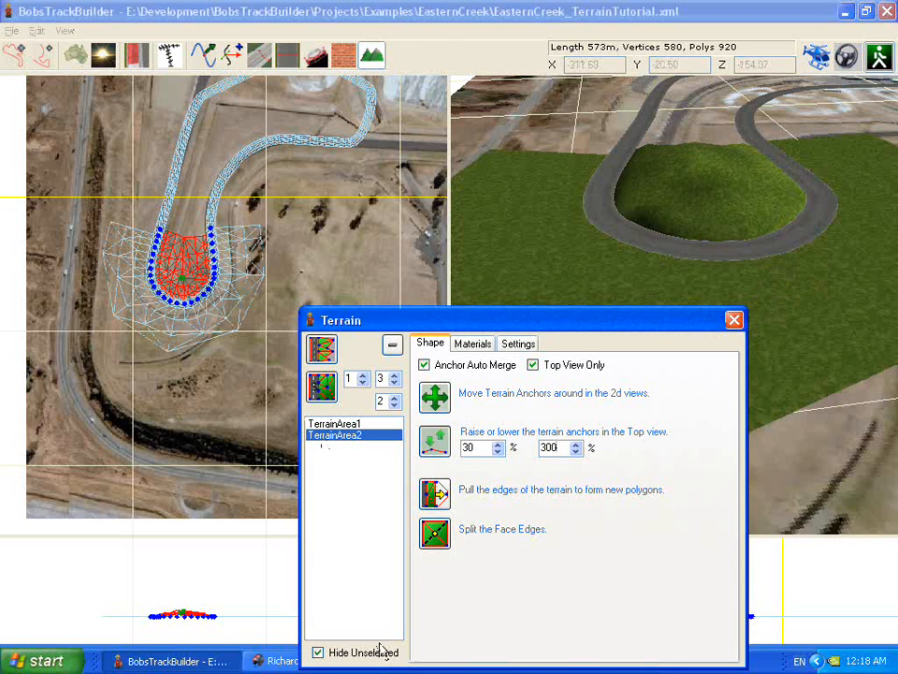
# Step: Show only the infield terrain and raise its anchors into pronounced hill peaks
pyautogui.click(319, 652)
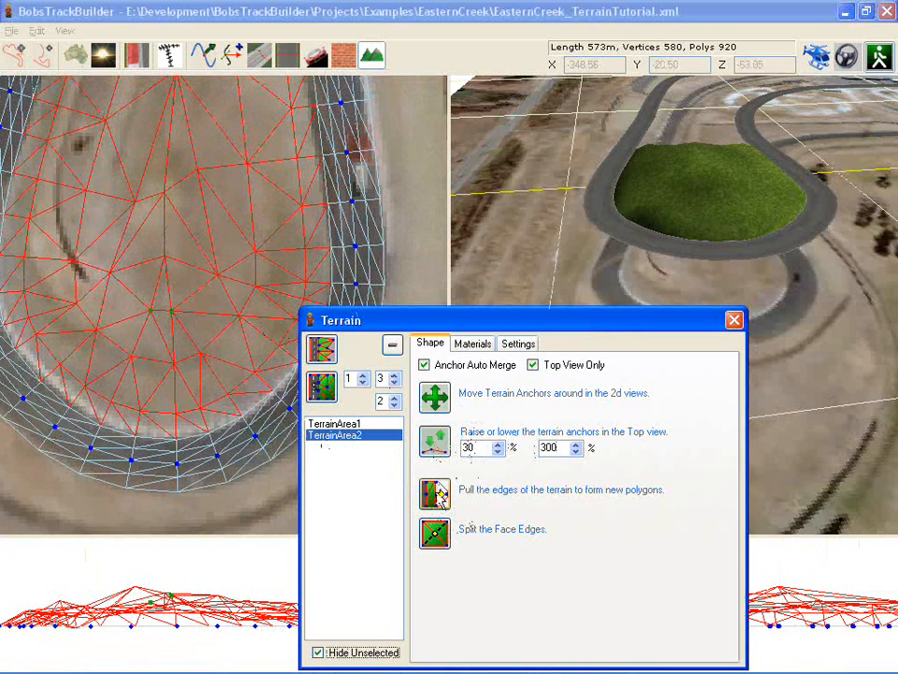
pyautogui.click(434, 533)
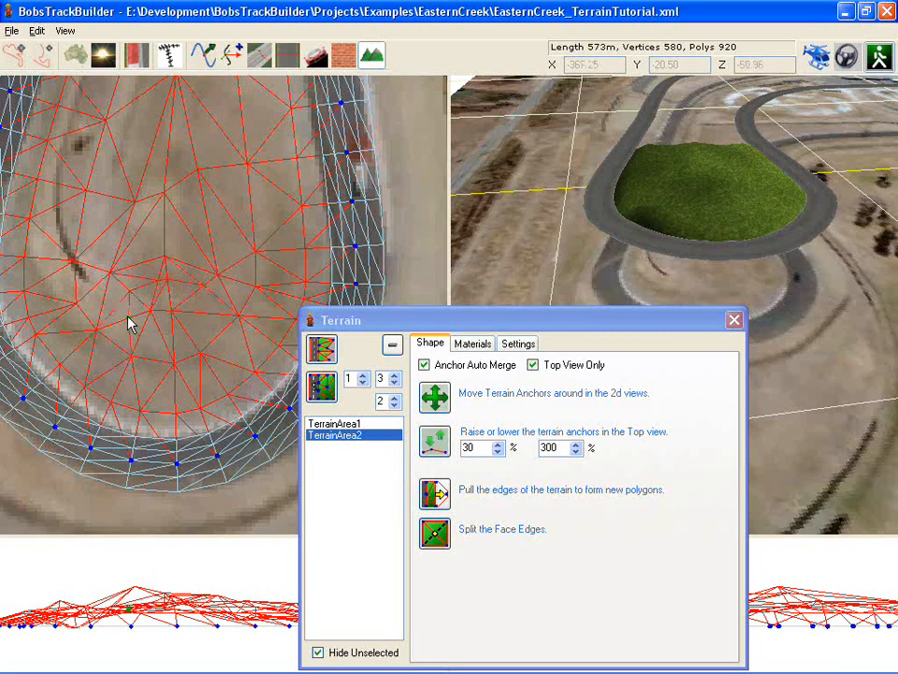
pyautogui.moveTo(177, 342)
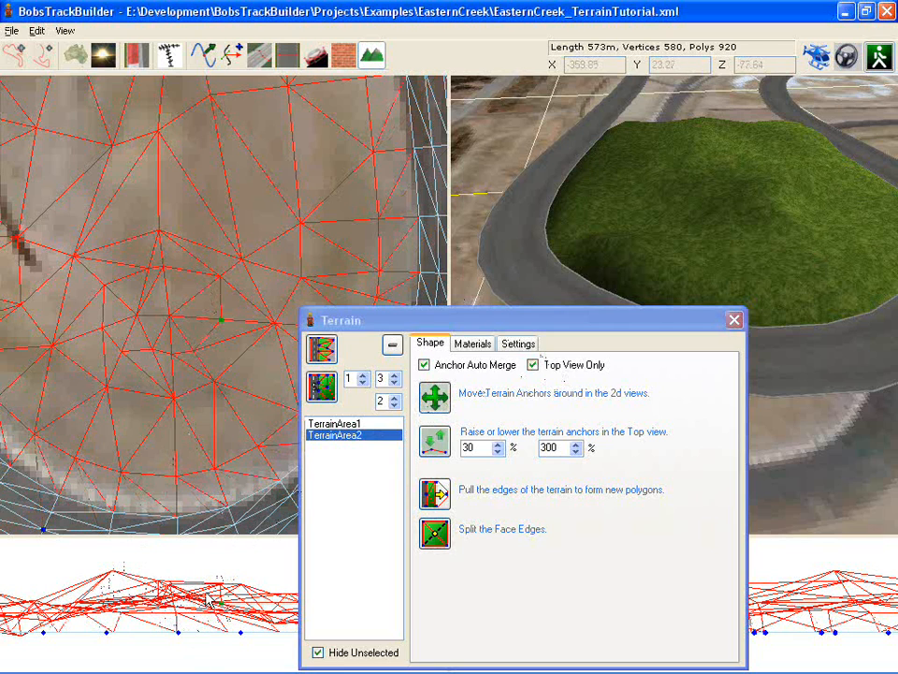
# Step: Open the terrain material settings and box-select the faces at the hill's centre
pyautogui.click(473, 343)
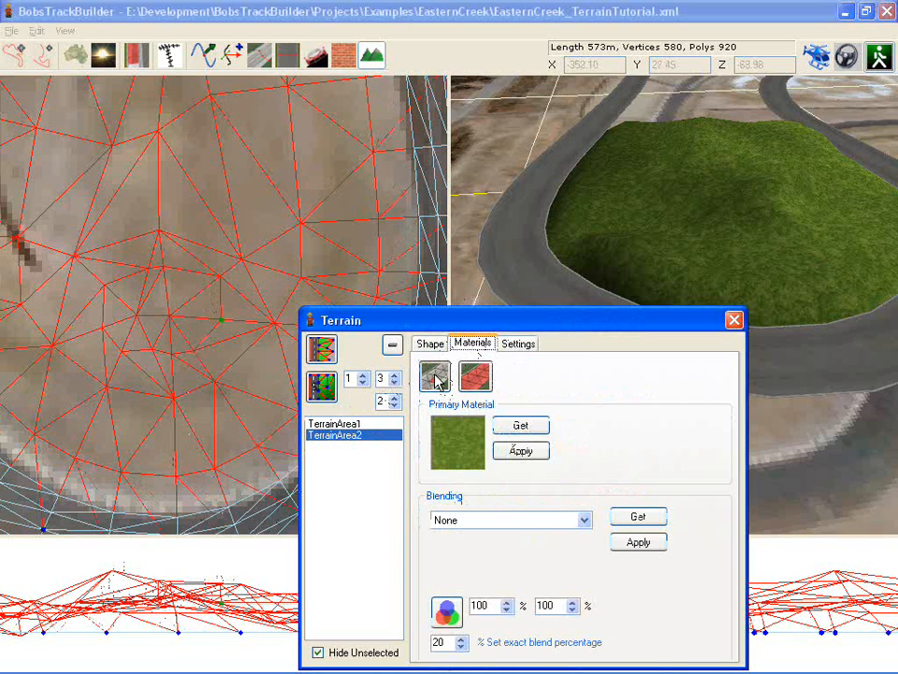
pyautogui.click(474, 376)
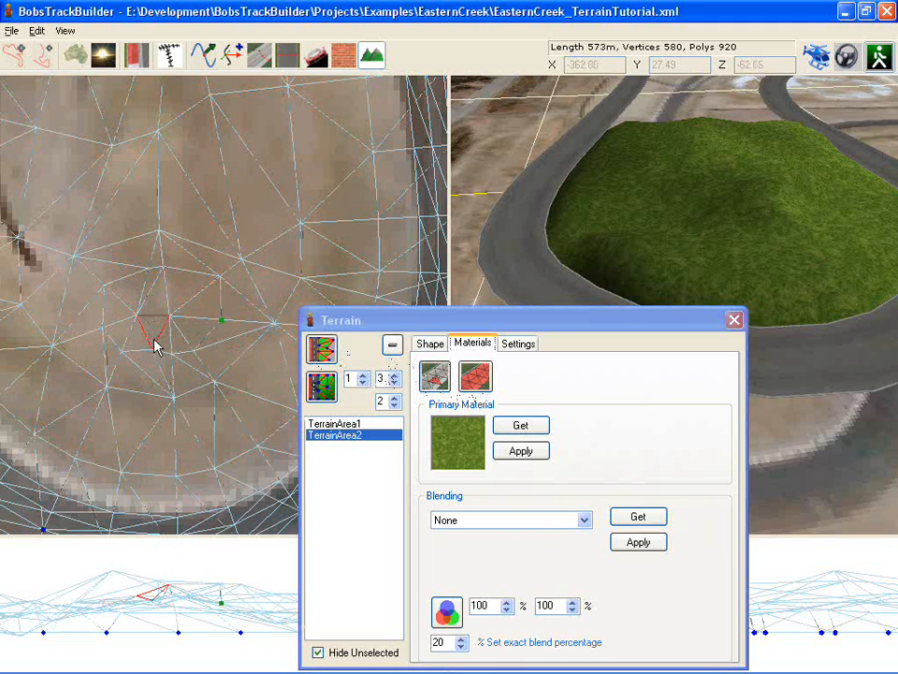
pyautogui.moveTo(154, 346); pyautogui.dragTo(185, 367)
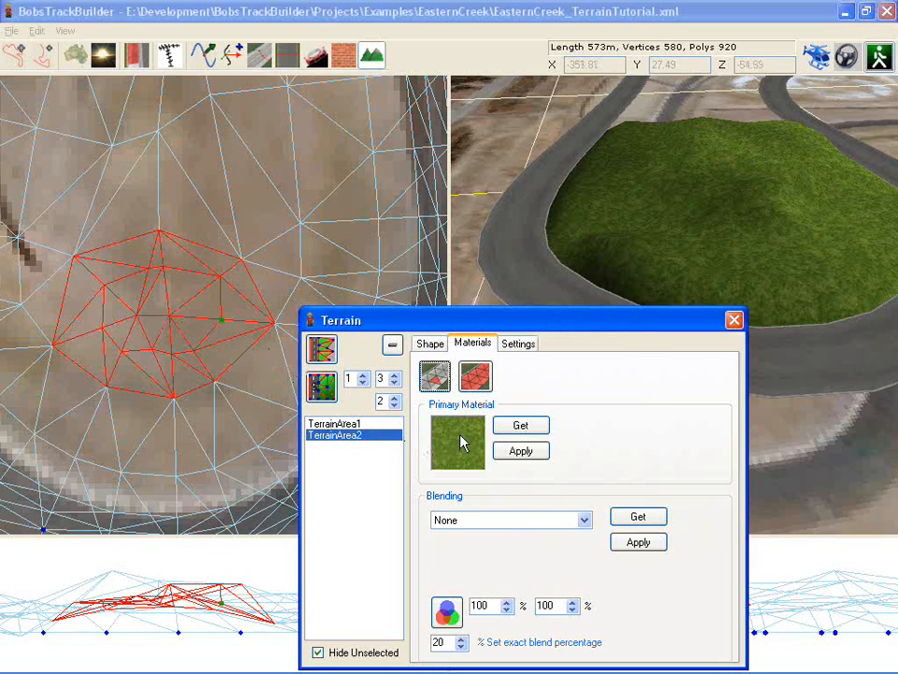
# Step: Apply the cobblestone ground texture as primary material on the selected faces
pyautogui.click(520, 425)
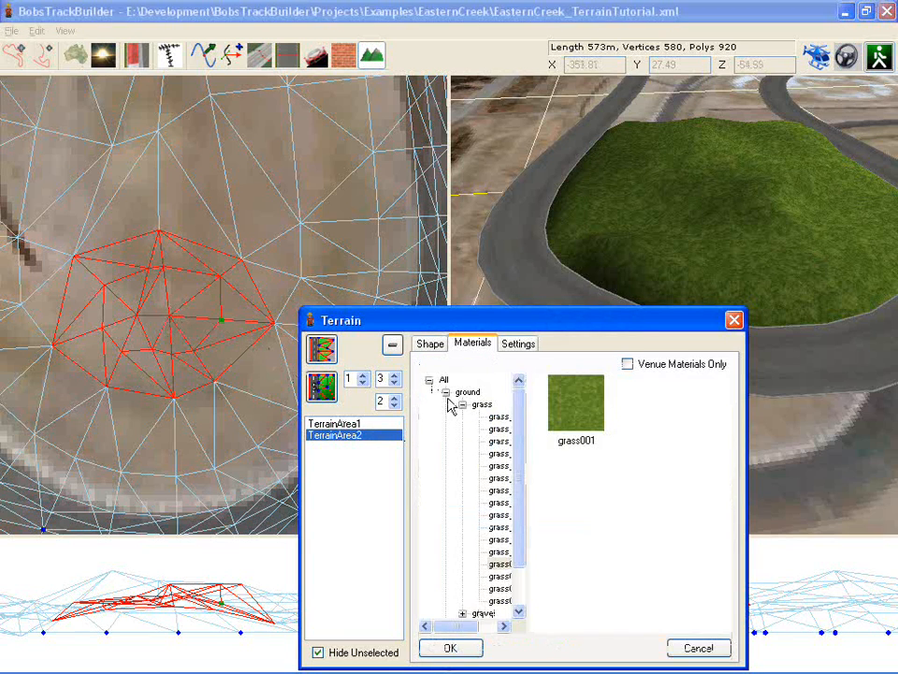
pyautogui.click(464, 415)
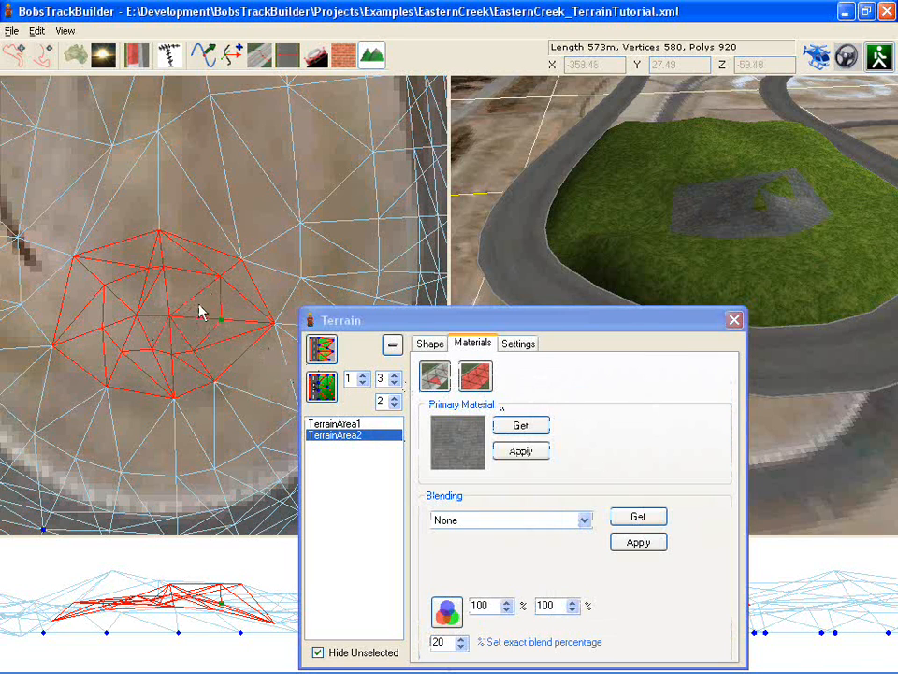
pyautogui.moveTo(189, 319)
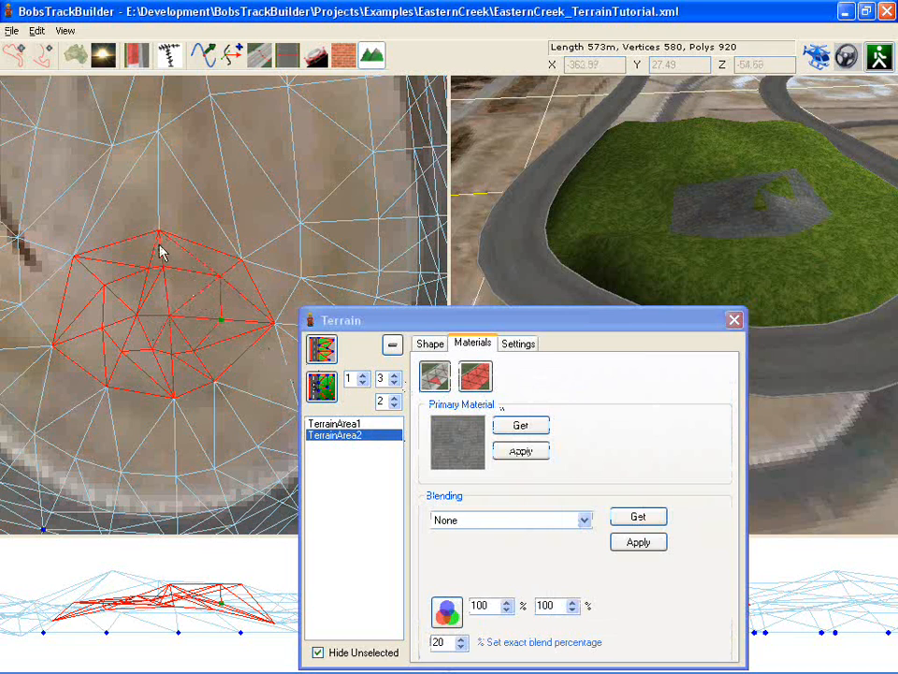
pyautogui.click(521, 450)
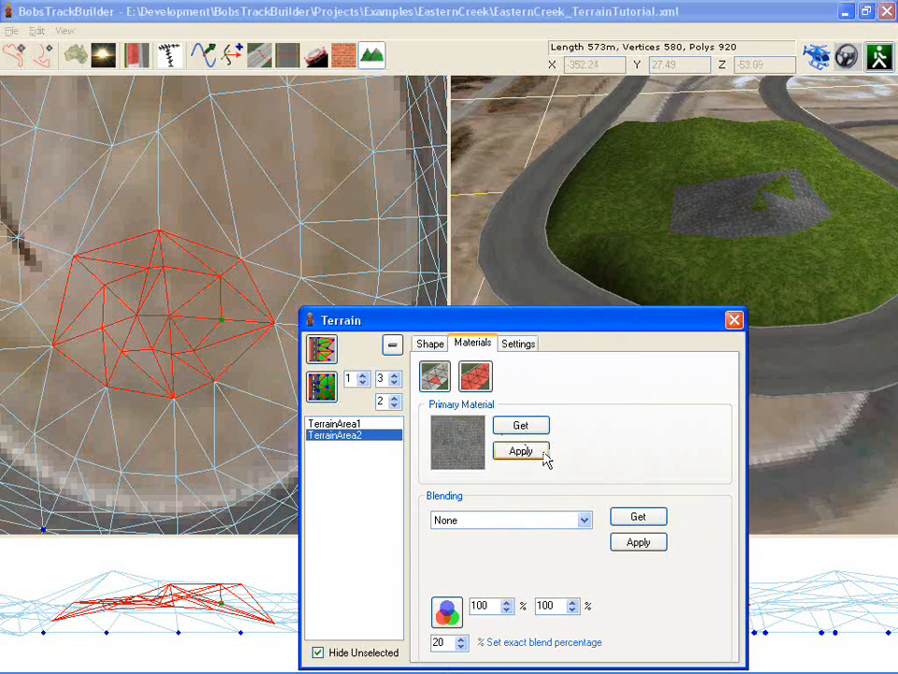
pyautogui.click(521, 450)
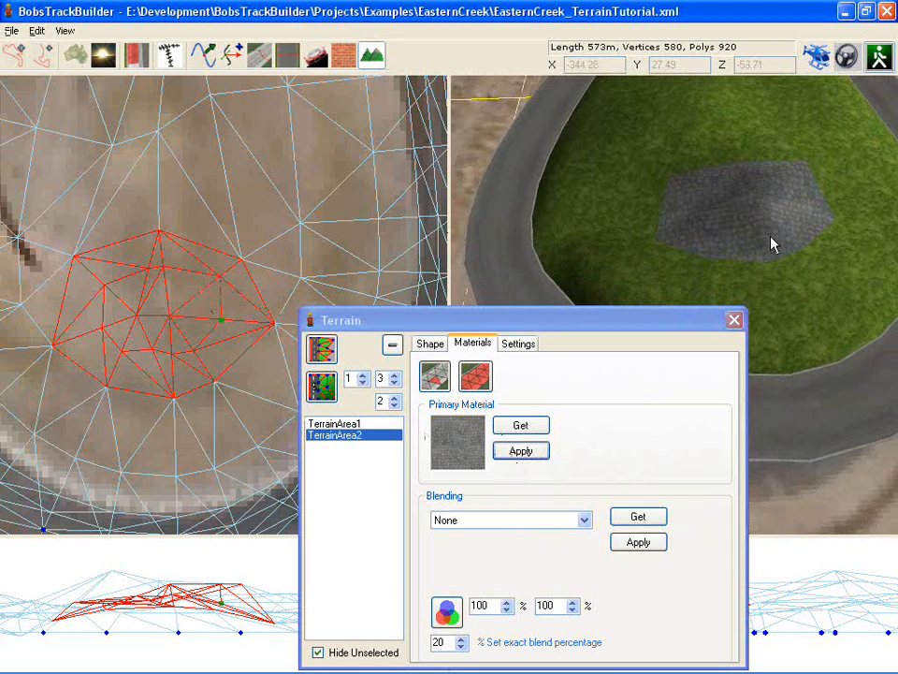
pyautogui.click(520, 450)
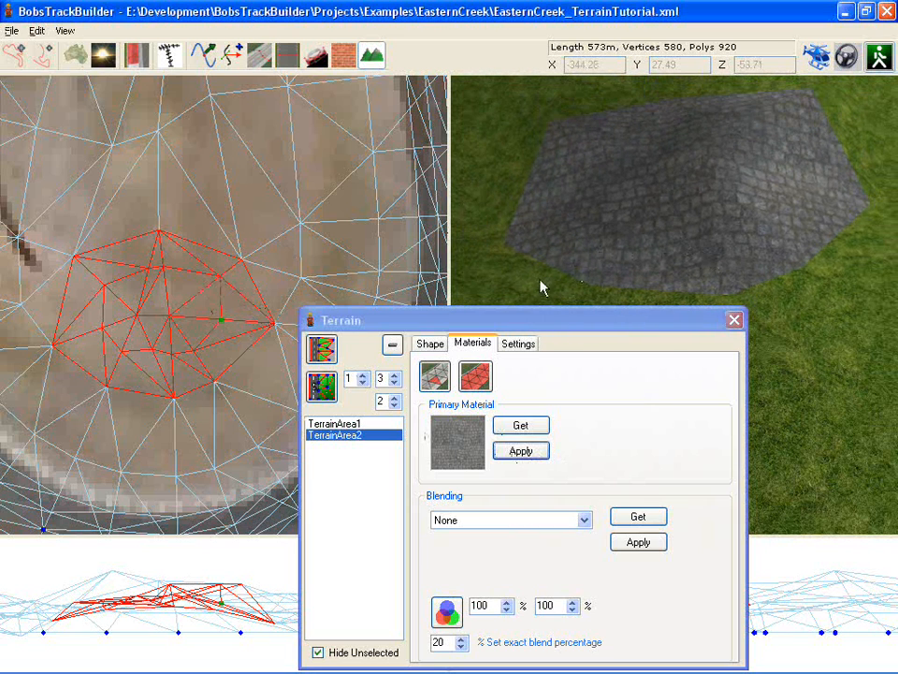
pyautogui.moveTo(184, 374)
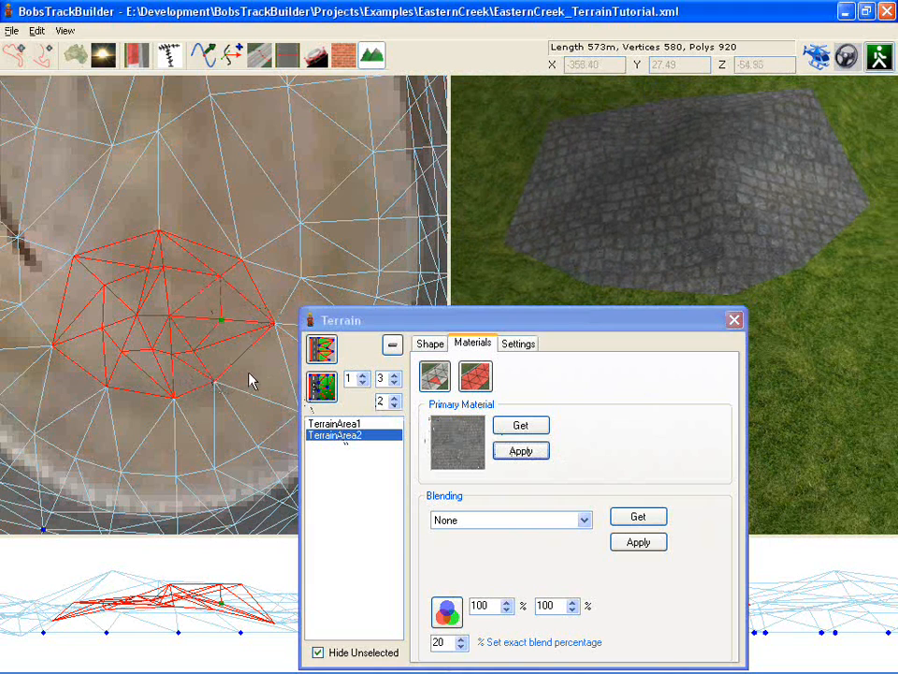
# Step: Replace the cobblestone with the grass texture as primary material
pyautogui.click(520, 425)
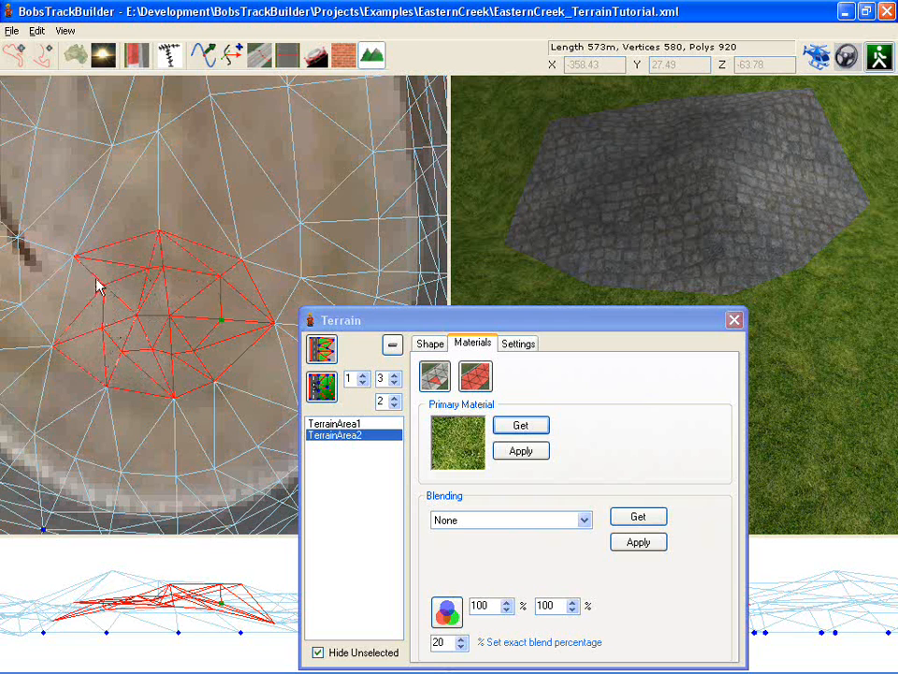
pyautogui.click(520, 451)
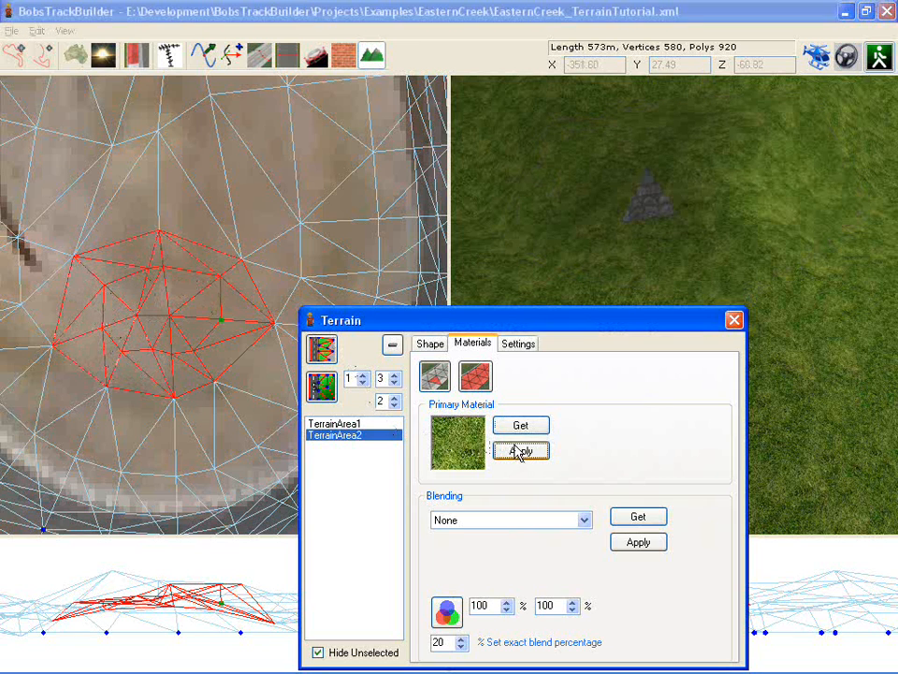
pyautogui.click(521, 450)
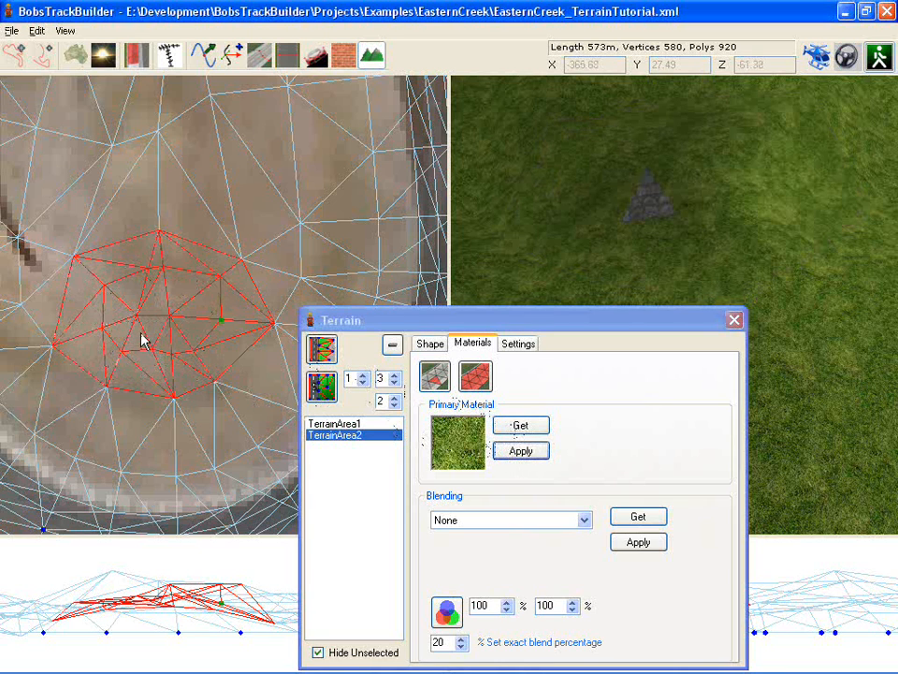
pyautogui.click(520, 451)
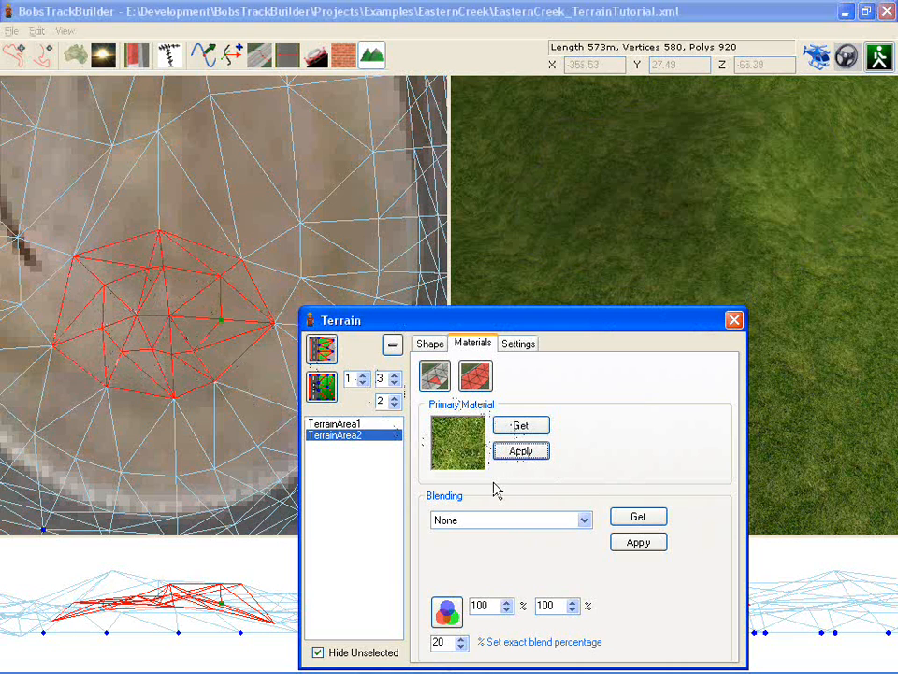
pyautogui.moveTo(472, 526)
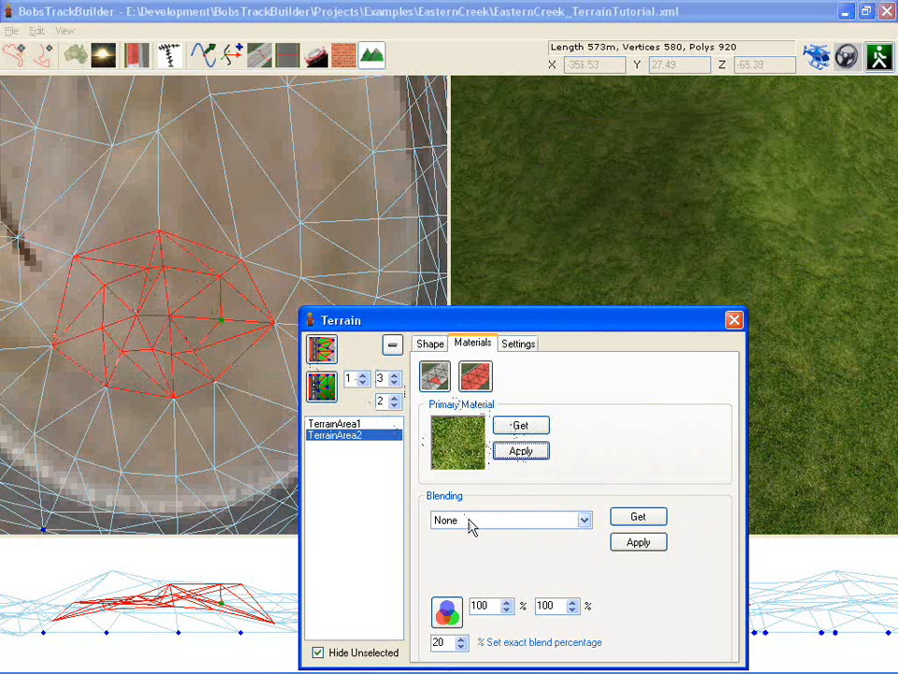
# Step: Set TerrainArea2's blending type to Another Material, blending cobblestone over its grass
pyautogui.click(510, 520)
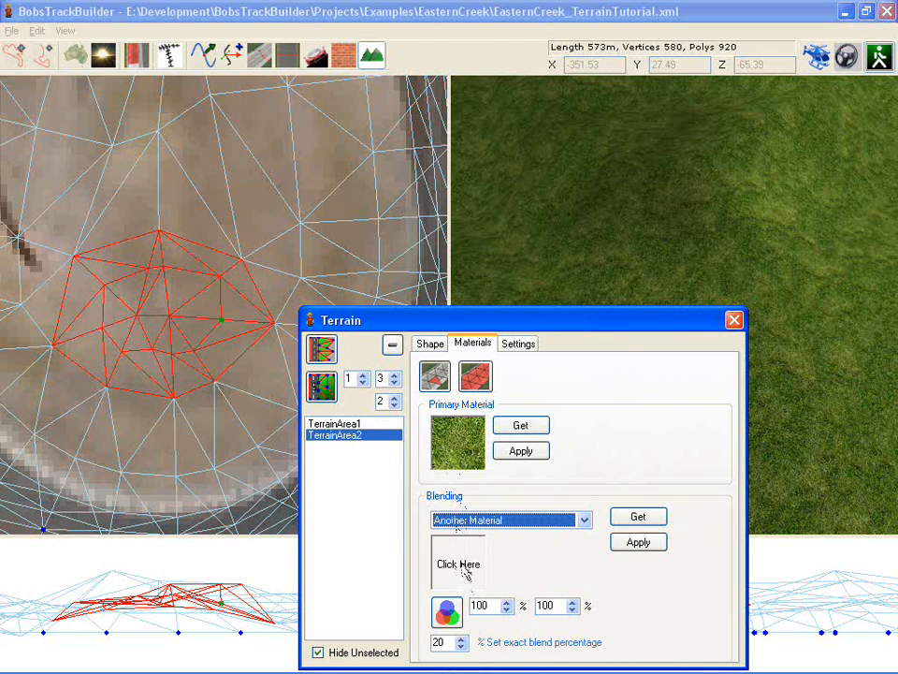
pyautogui.click(458, 563)
pyautogui.write('80')
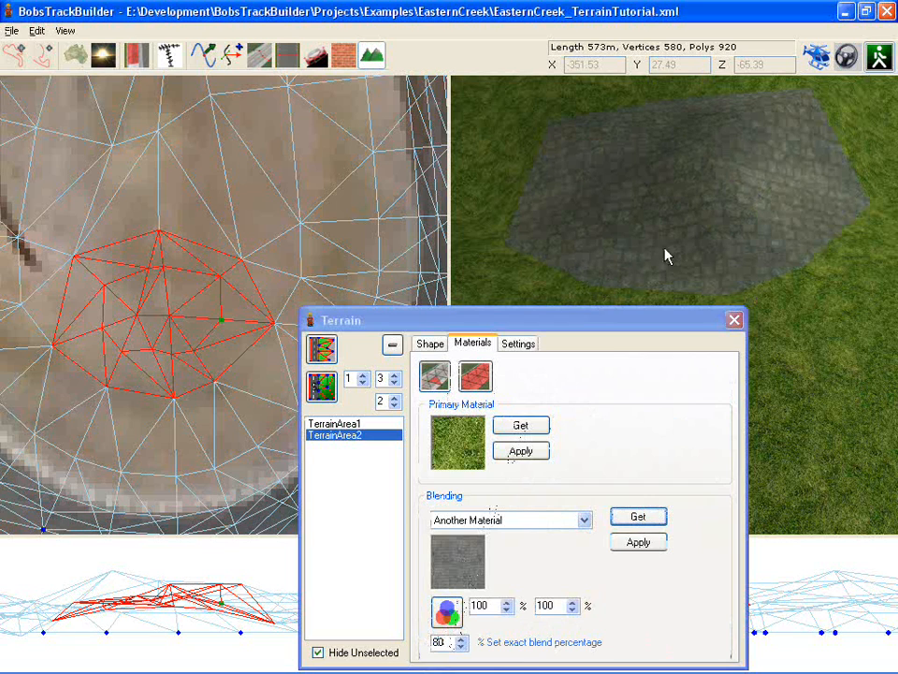
pyautogui.moveTo(559, 265)
pyautogui.write('0')
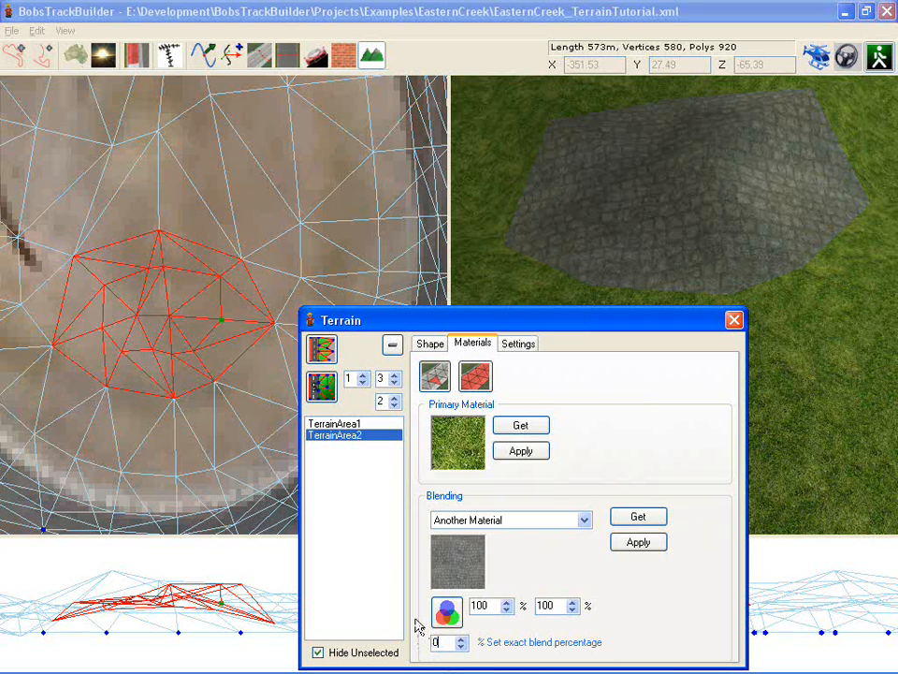
# Step: Apply the cobblestone blend to TerrainArea2 and enter a first blend percentage of 200
pyautogui.click(638, 517)
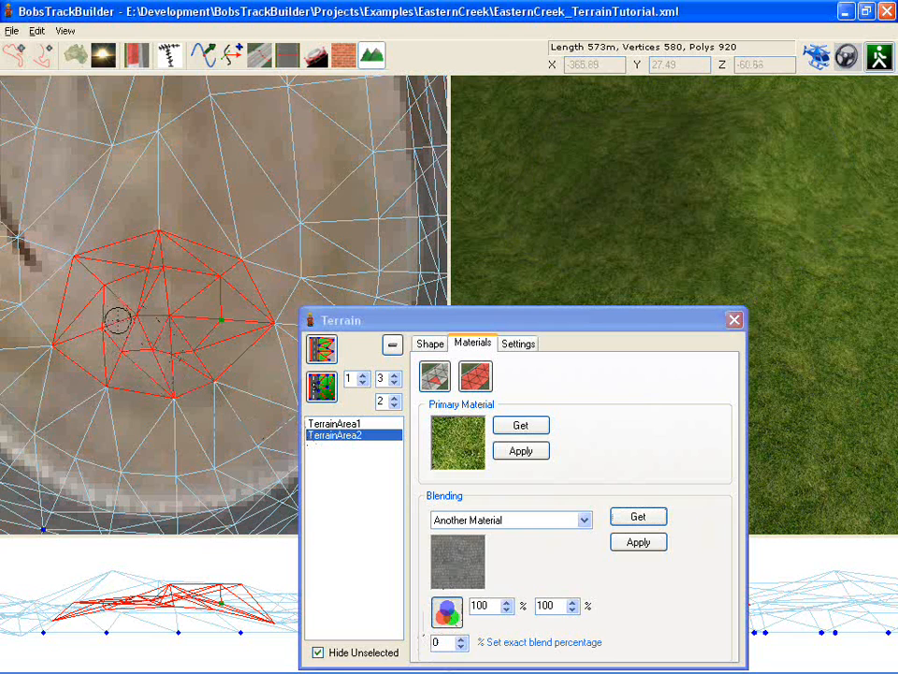
pyautogui.click(638, 541)
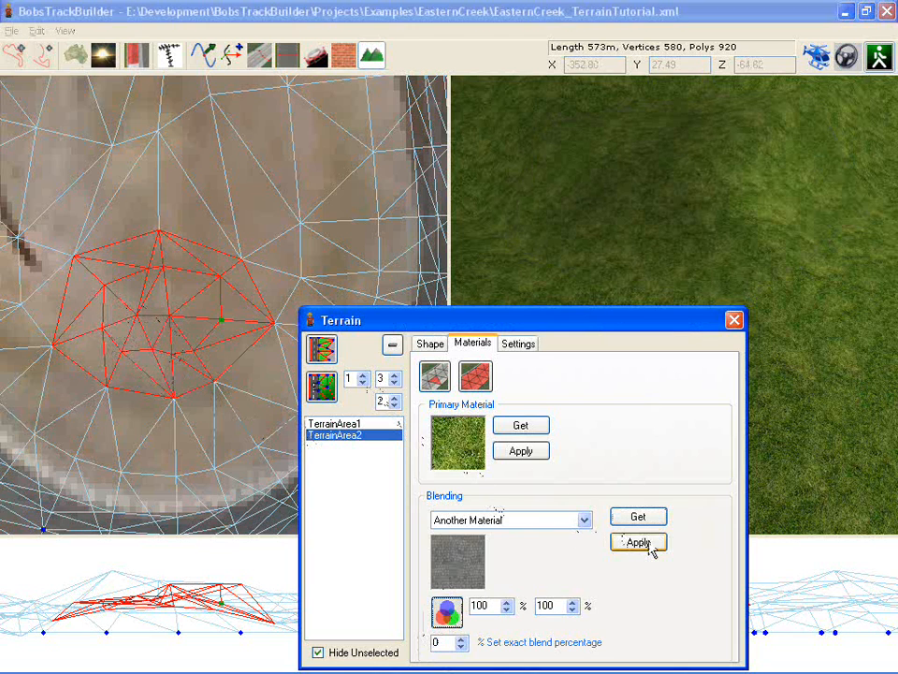
pyautogui.click(639, 542)
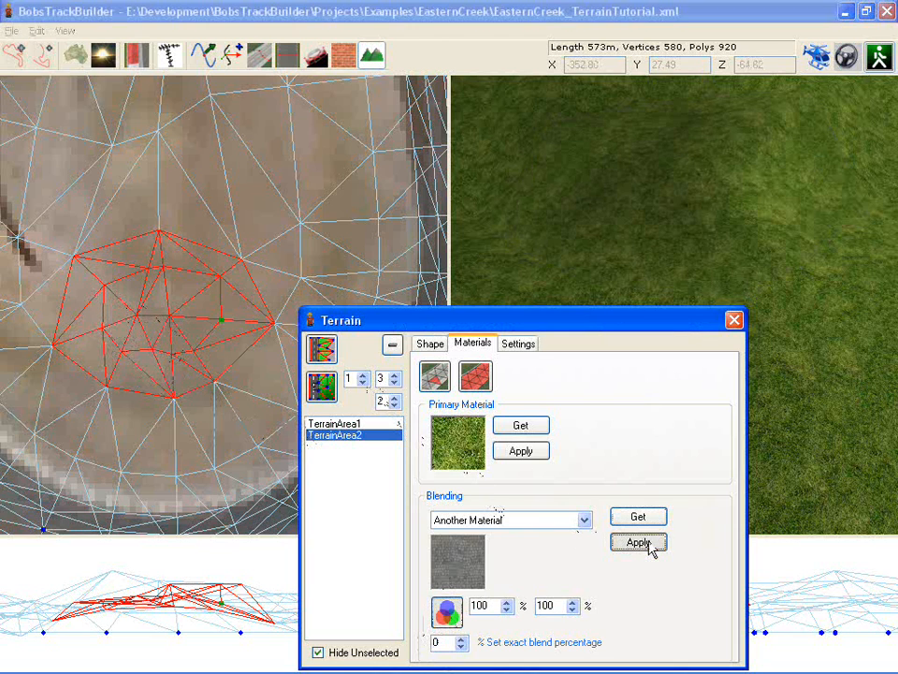
pyautogui.click(639, 542)
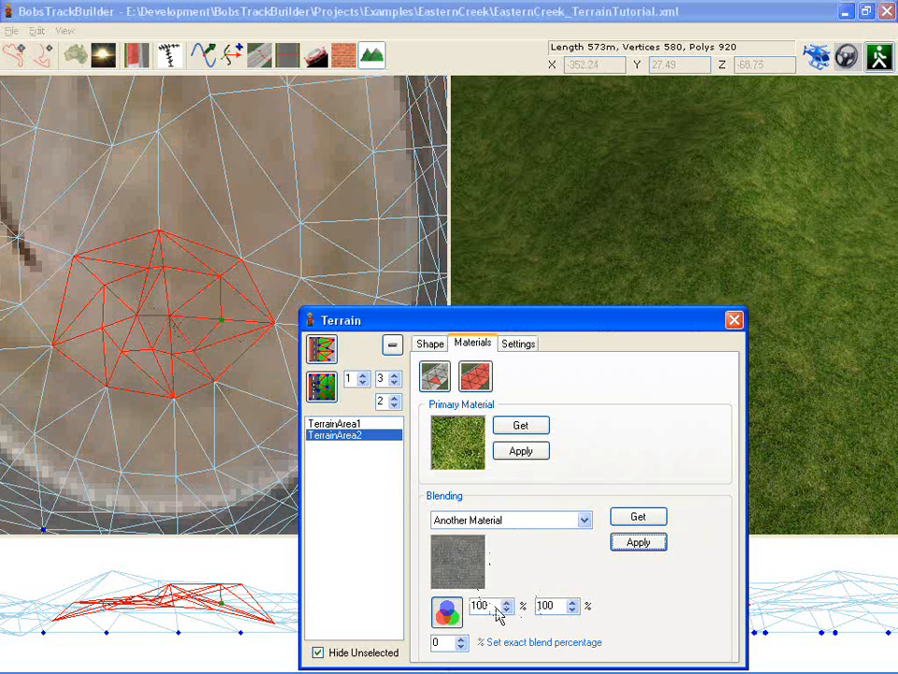
pyautogui.click(506, 609)
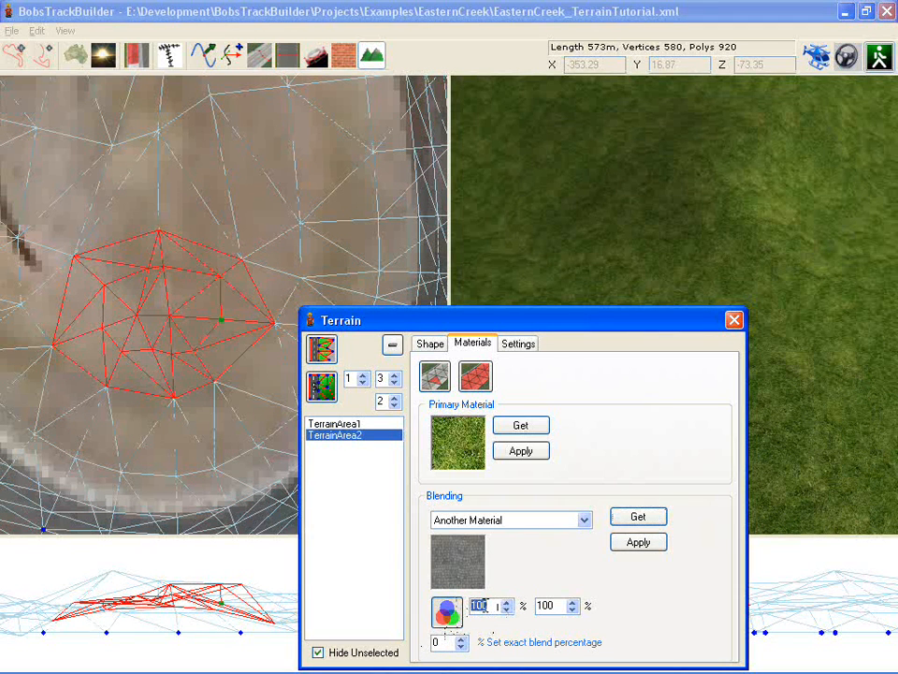
pyautogui.write('500')
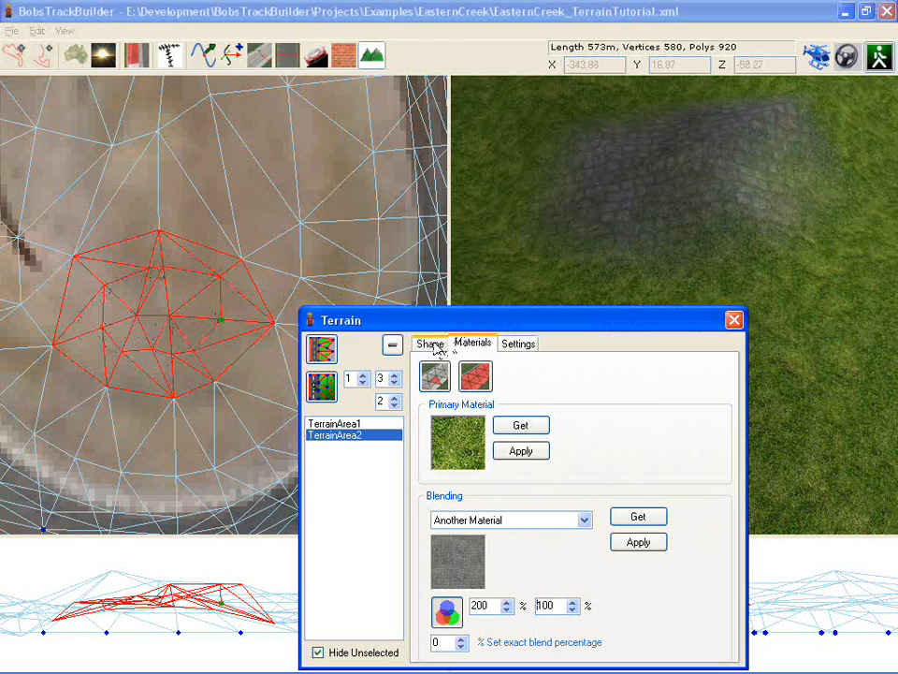
# Step: Show TerrainArea2's anchor move, raise/lower, pull-edge and split shape tools
pyautogui.click(429, 343)
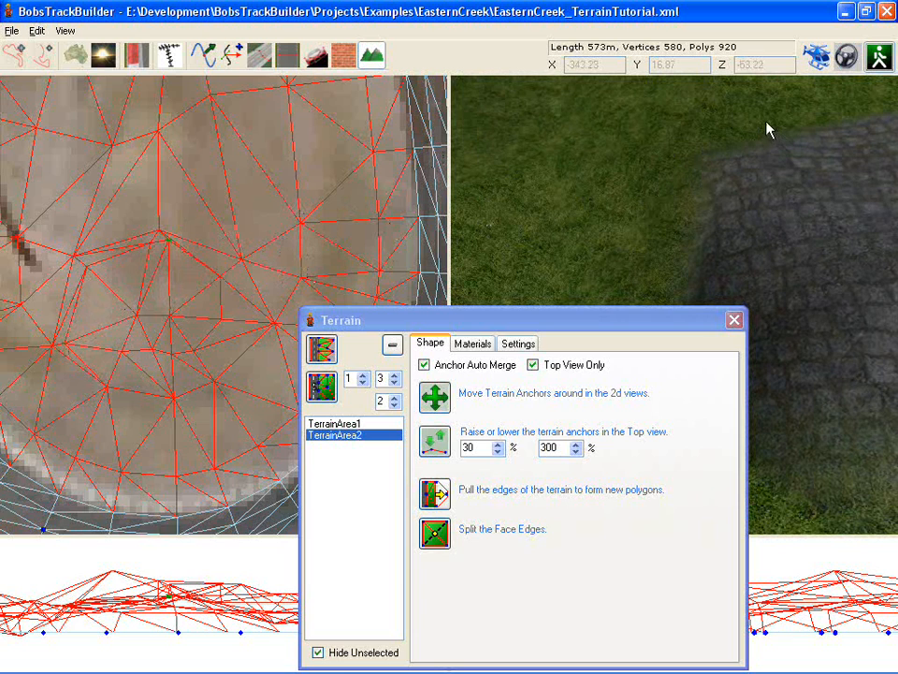
pyautogui.moveTo(776, 176)
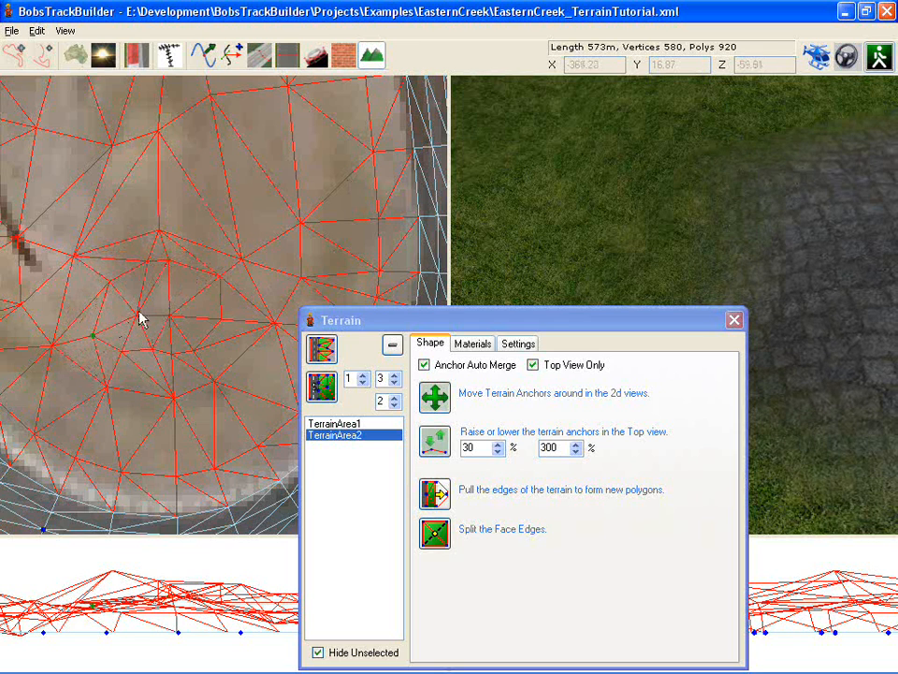
pyautogui.click(733, 319)
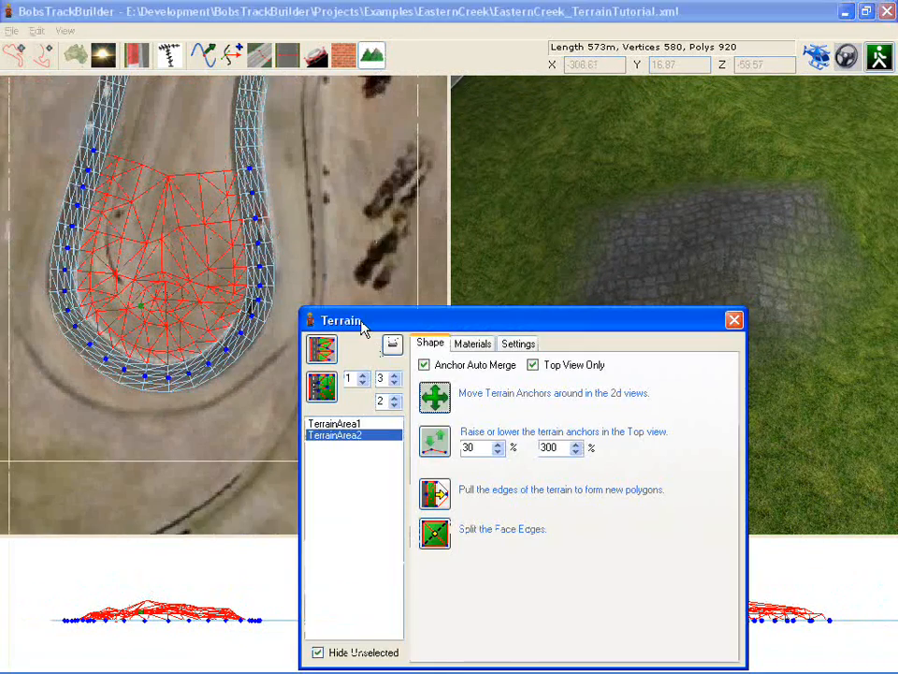
# Step: Blend the EasternCreek background image into both terrain areas at 50 percent, then pick a new primary material
pyautogui.click(472, 343)
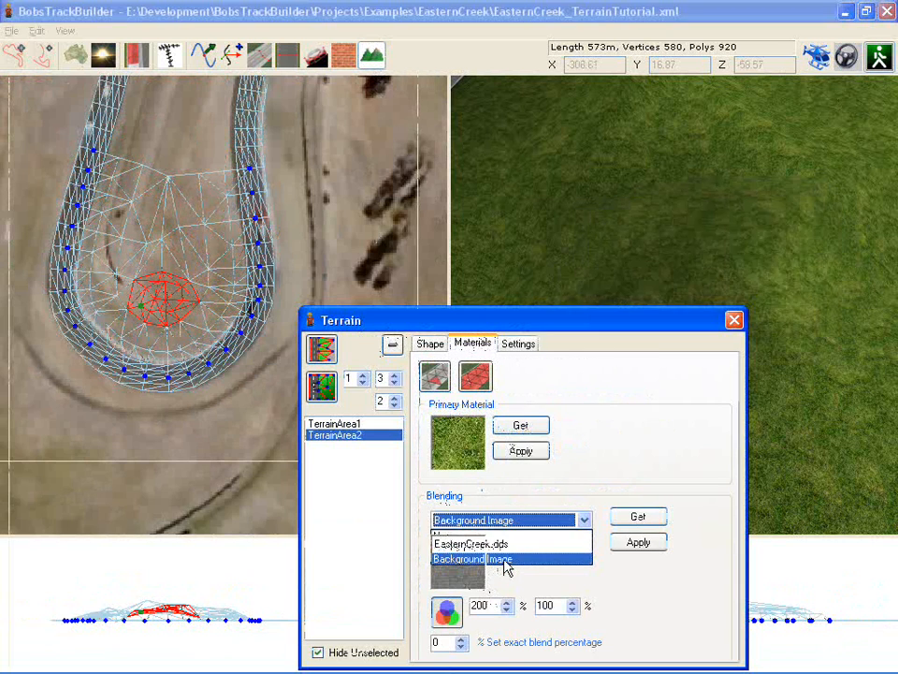
pyautogui.click(473, 559)
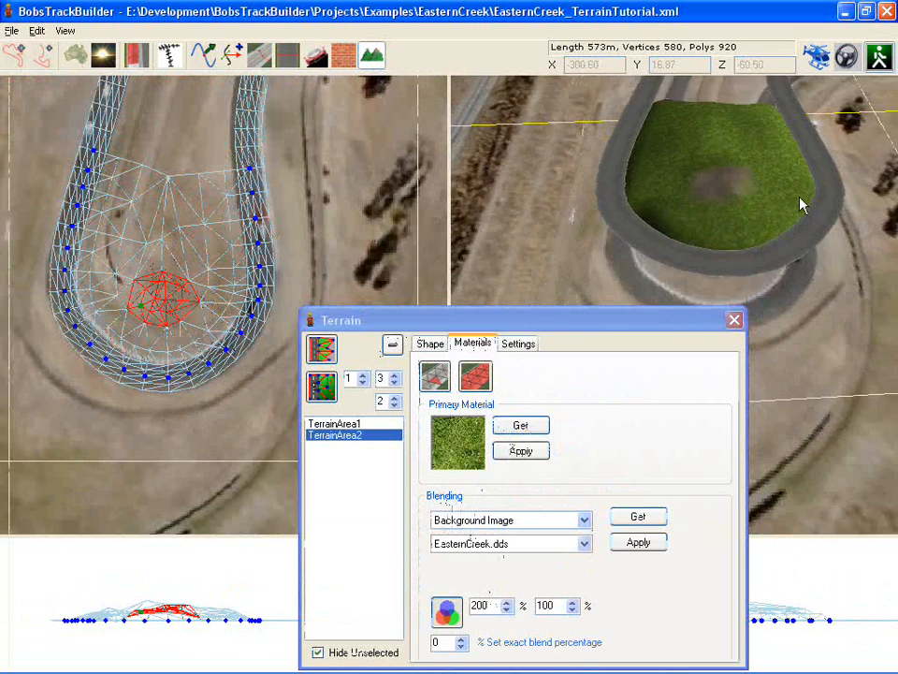
pyautogui.click(335, 422)
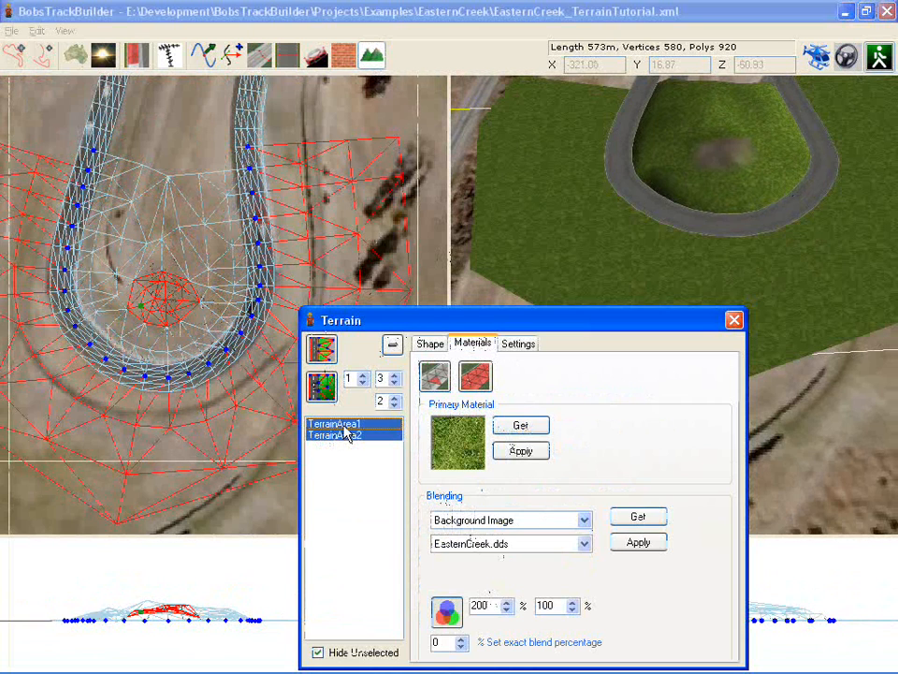
pyautogui.click(475, 375)
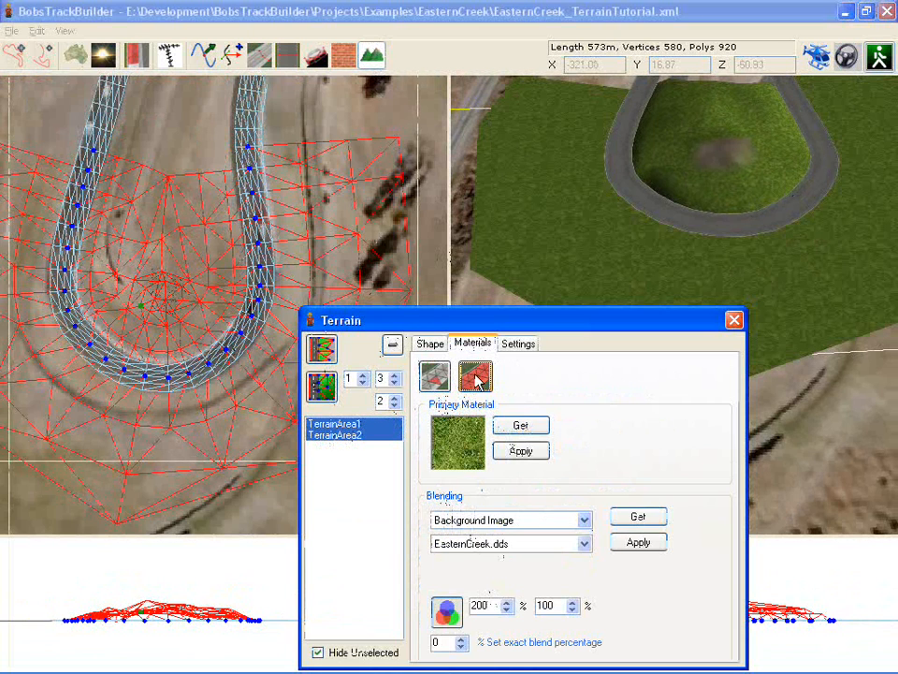
pyautogui.click(638, 543)
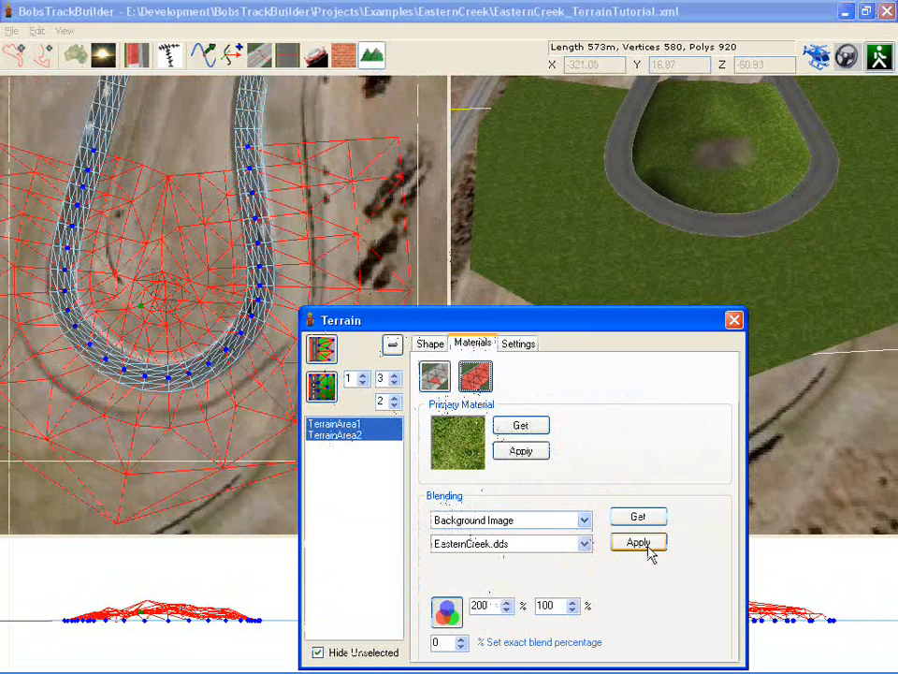
pyautogui.click(637, 542)
pyautogui.write('50')
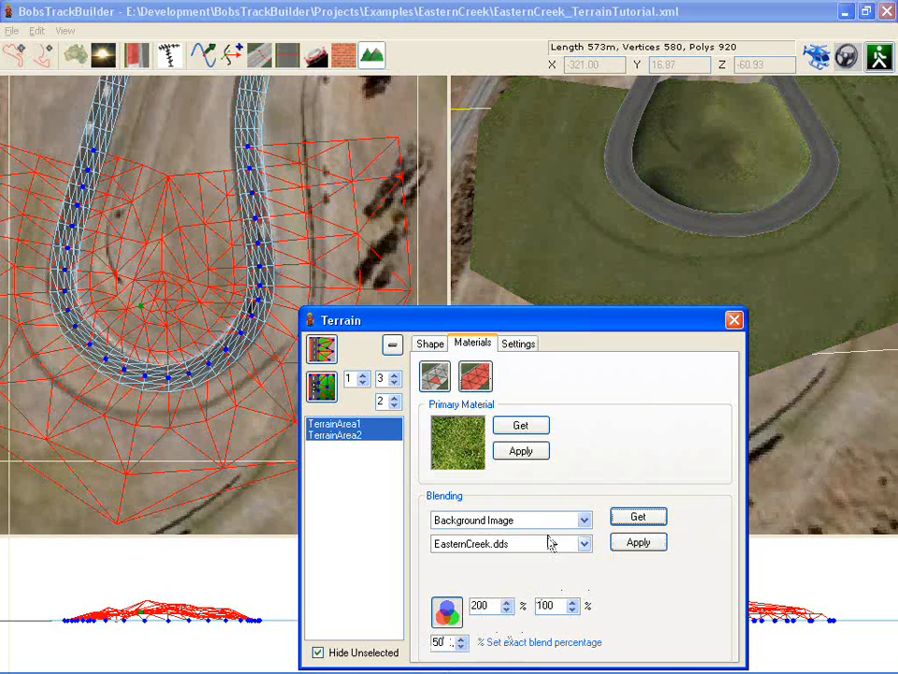
pyautogui.click(520, 425)
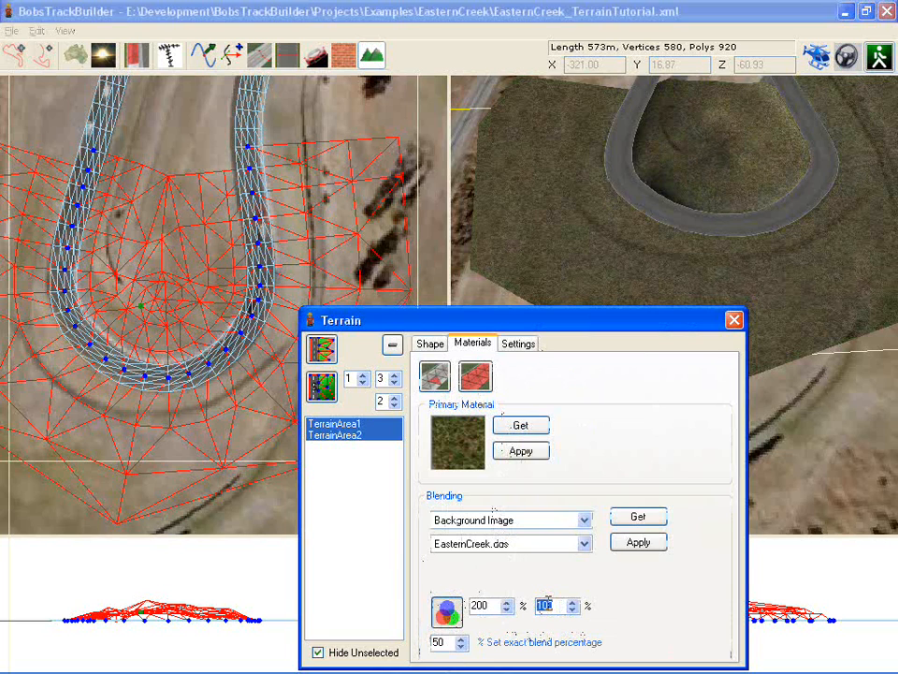
# Step: Apply the dry grass primary material at blend 50, then reopen the Terrain window's Shape tools
pyautogui.write('400')
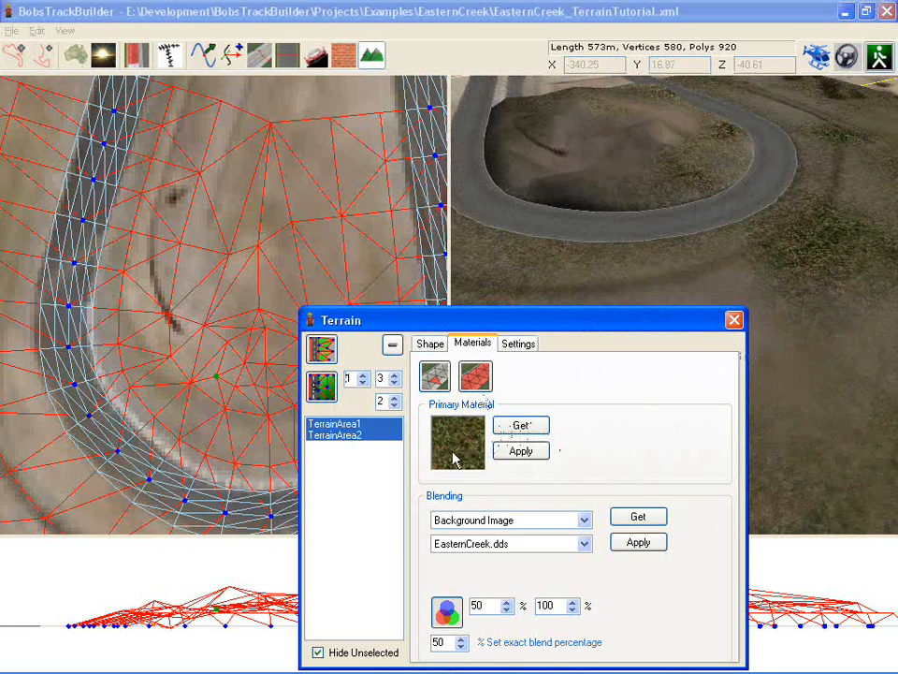
pyautogui.moveTo(468, 454)
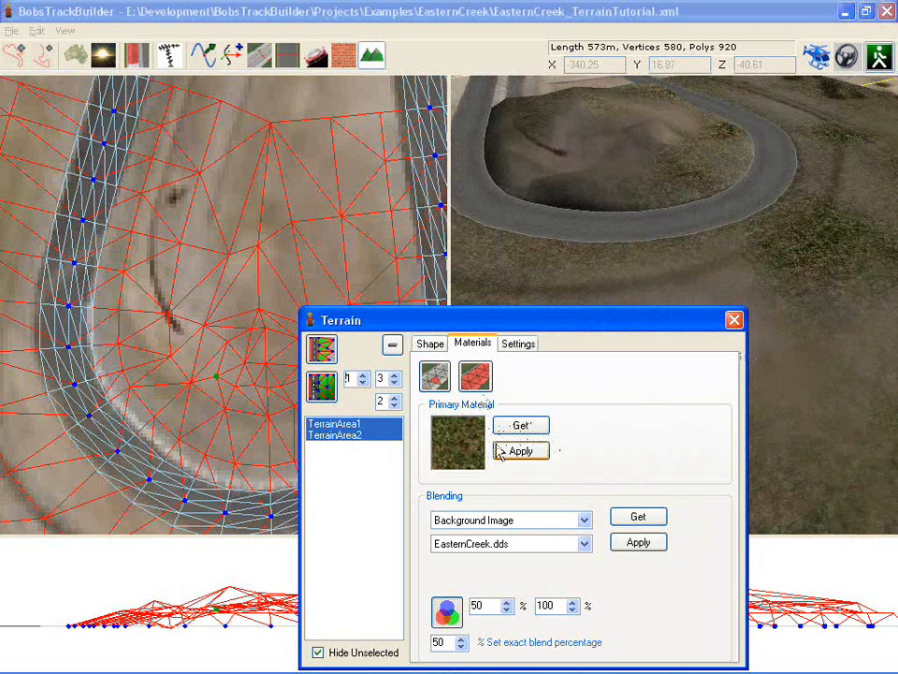
pyautogui.click(520, 450)
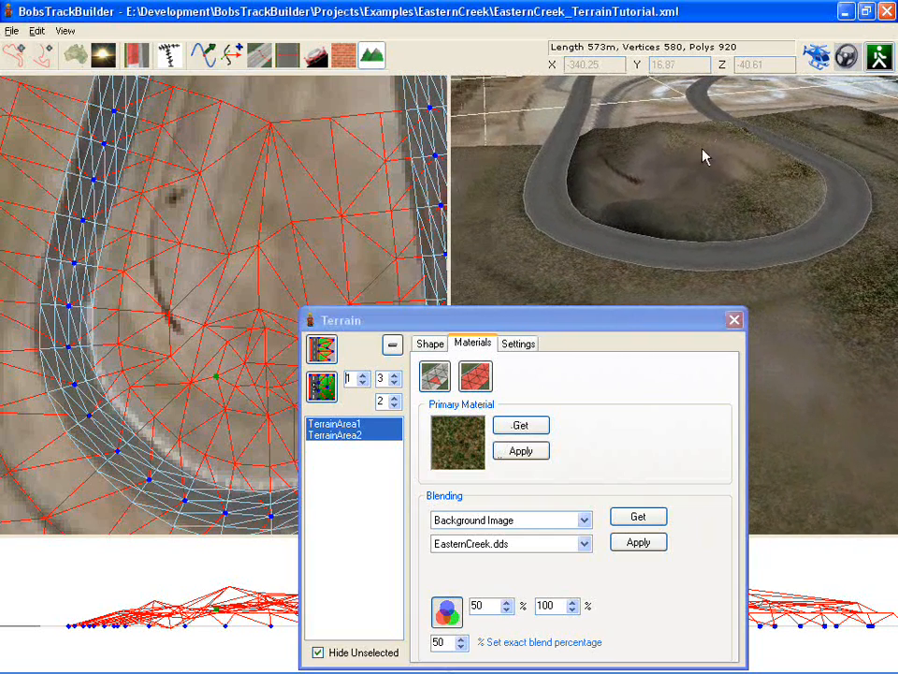
pyautogui.click(733, 320)
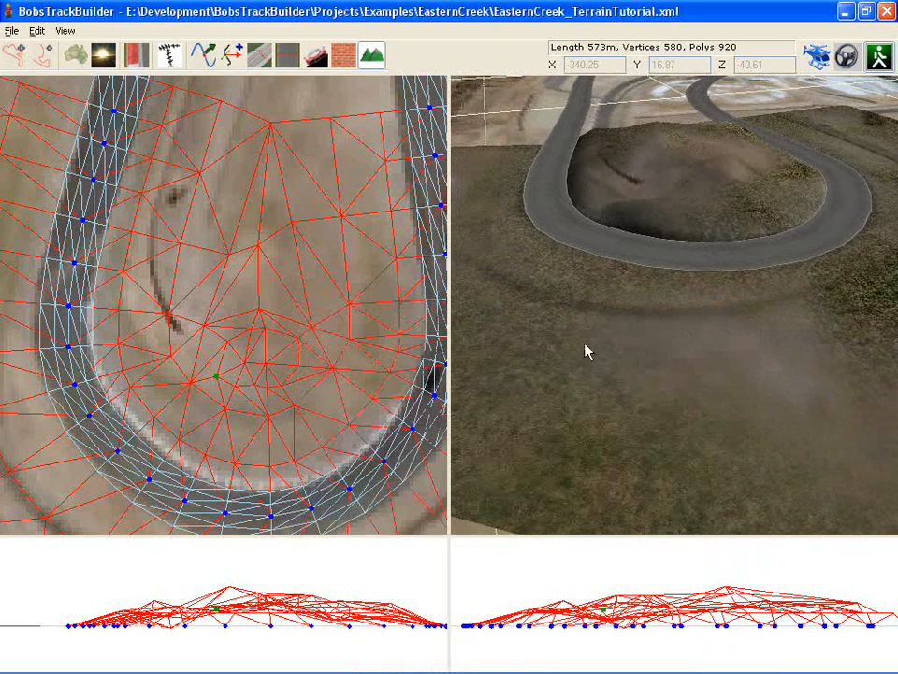
pyautogui.click(371, 55)
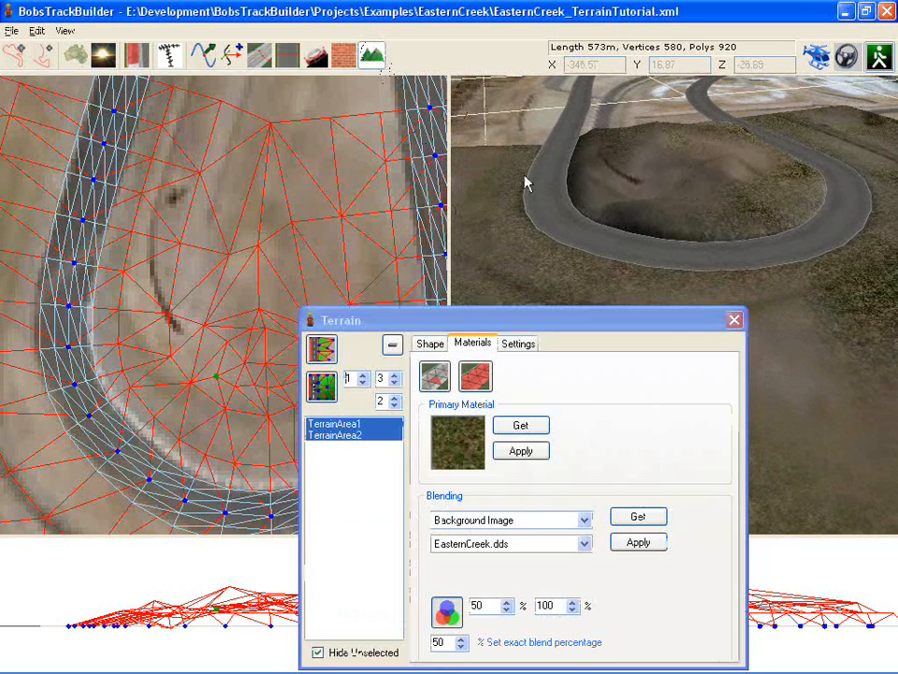
pyautogui.click(430, 343)
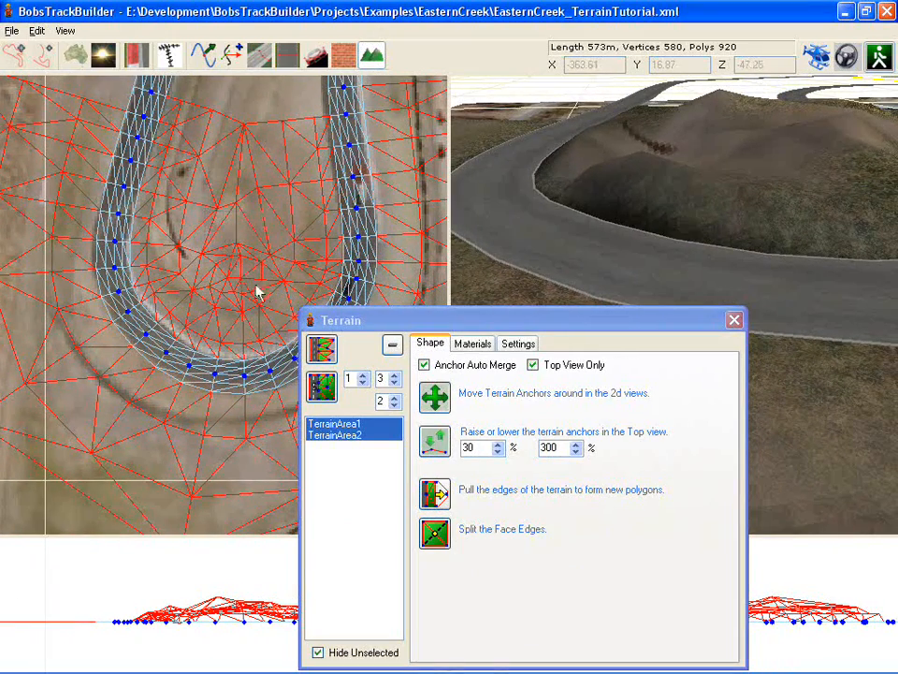
# Step: Flatten the selected hairpin terrain anchors from the 2D view's context menu
pyautogui.rightClick(262, 290)
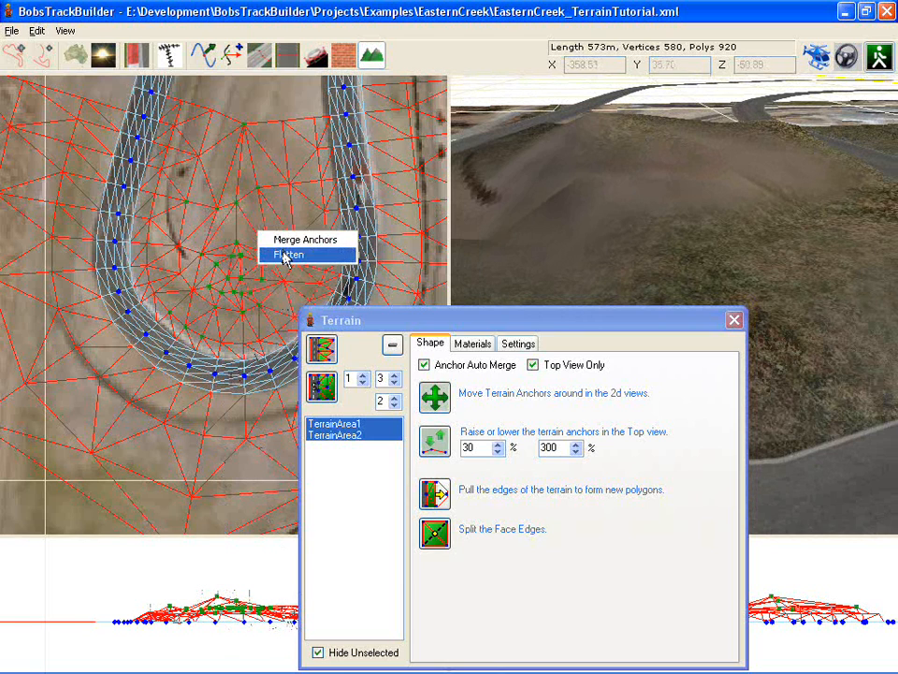
pyautogui.click(290, 253)
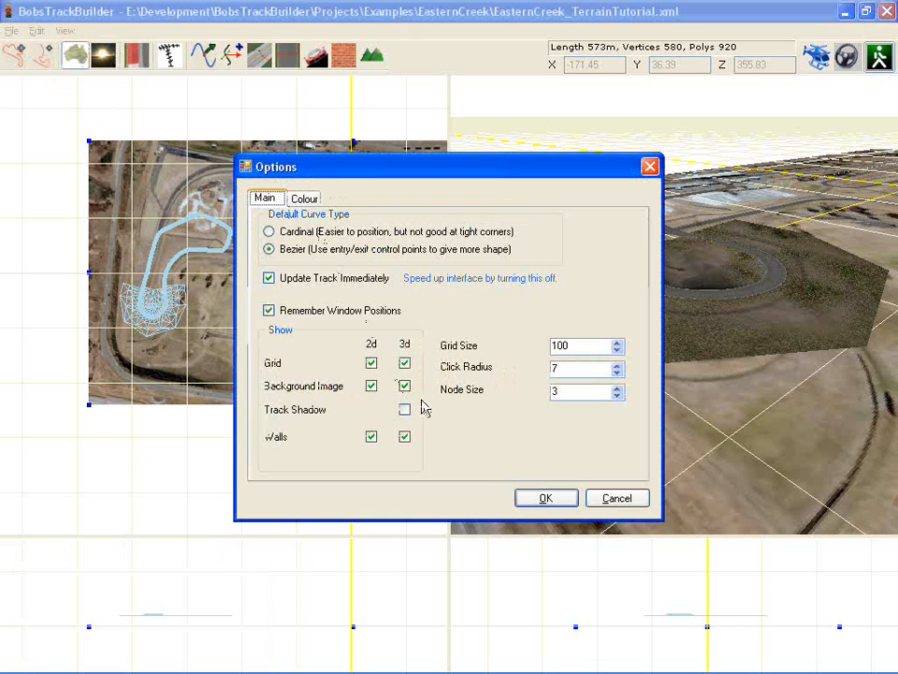
# Step: Turn off the background image plane in the 3D view display options
pyautogui.click(546, 496)
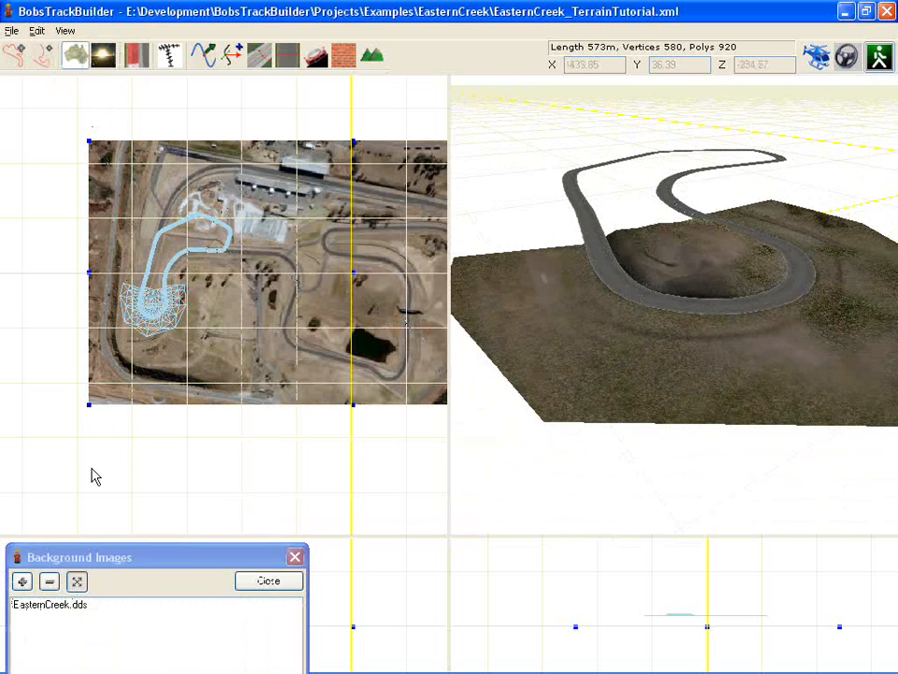
pyautogui.moveTo(355, 281)
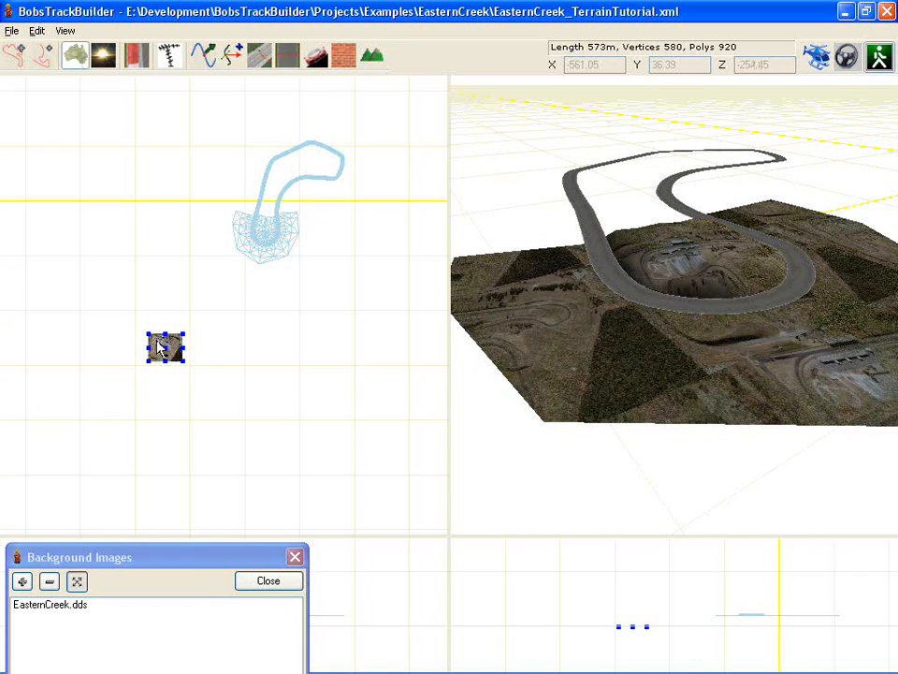
# Step: Shrink the background image to a small tile, then enlarge it back over the track
pyautogui.moveTo(166, 346); pyautogui.dragTo(213, 268)
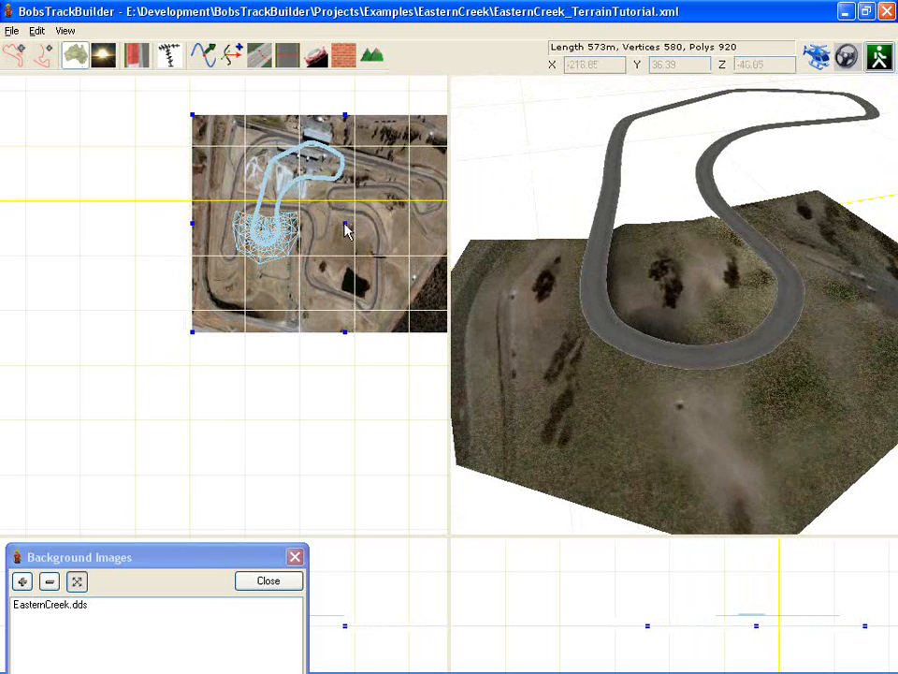
pyautogui.moveTo(347, 229); pyautogui.dragTo(336, 218)
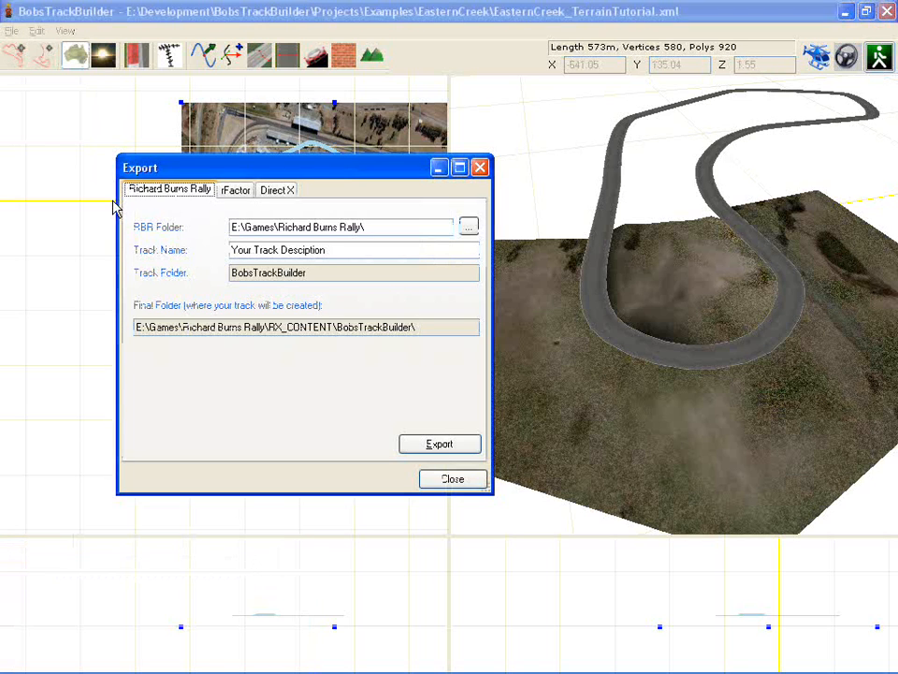
# Step: Export the track to Richard Burns Rally and rFactor, close the exporter, and switch to rFactor
pyautogui.click(440, 443)
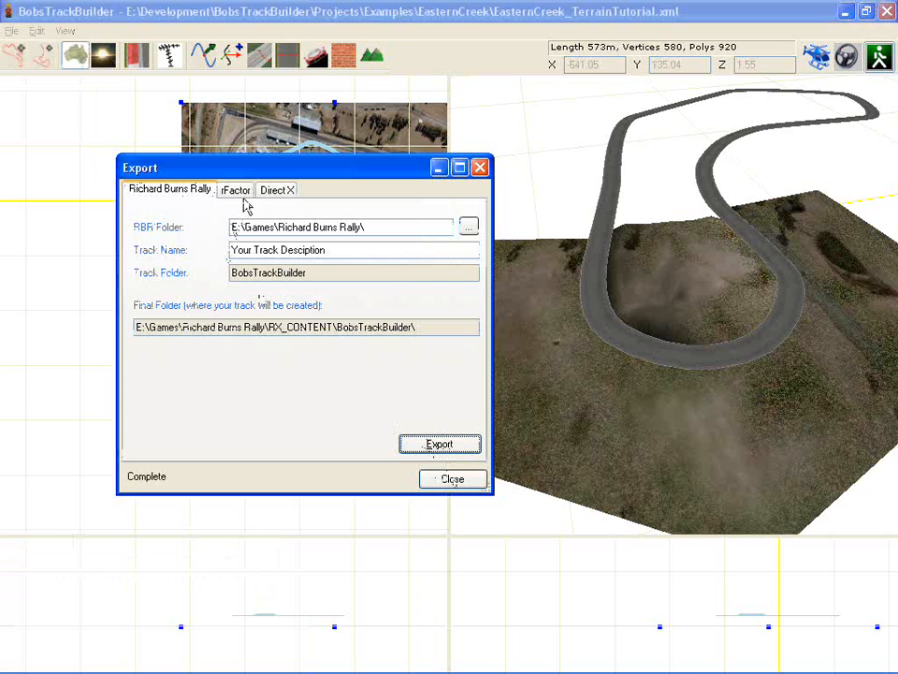
pyautogui.click(235, 189)
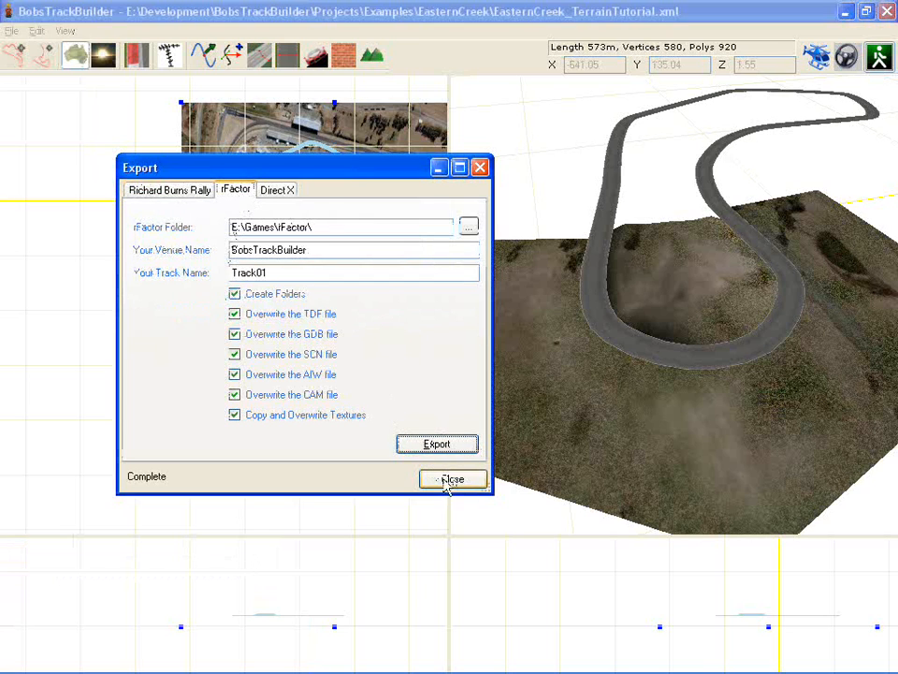
pyautogui.click(452, 479)
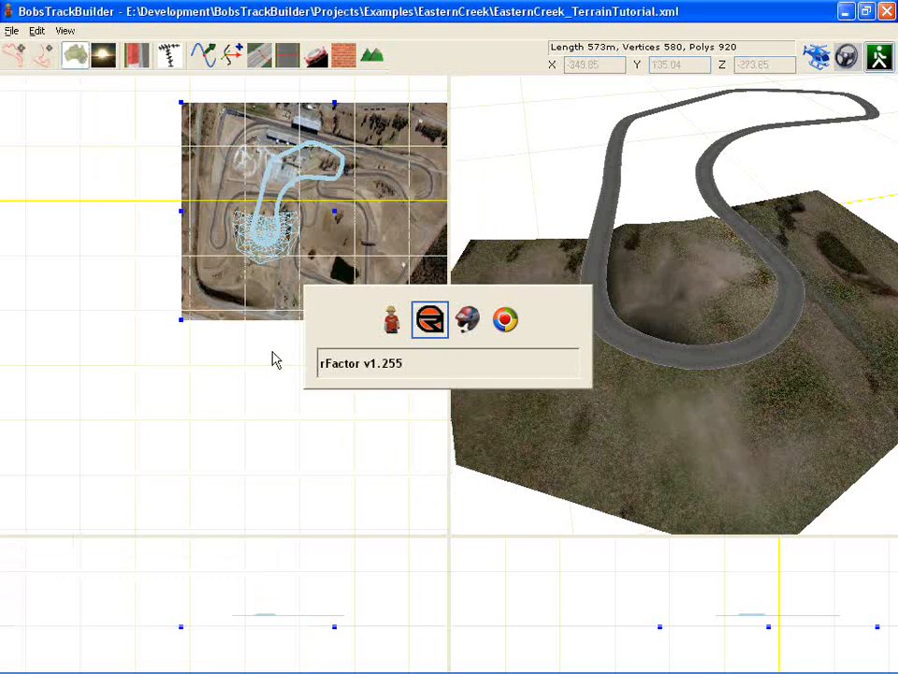
pyautogui.click(430, 319)
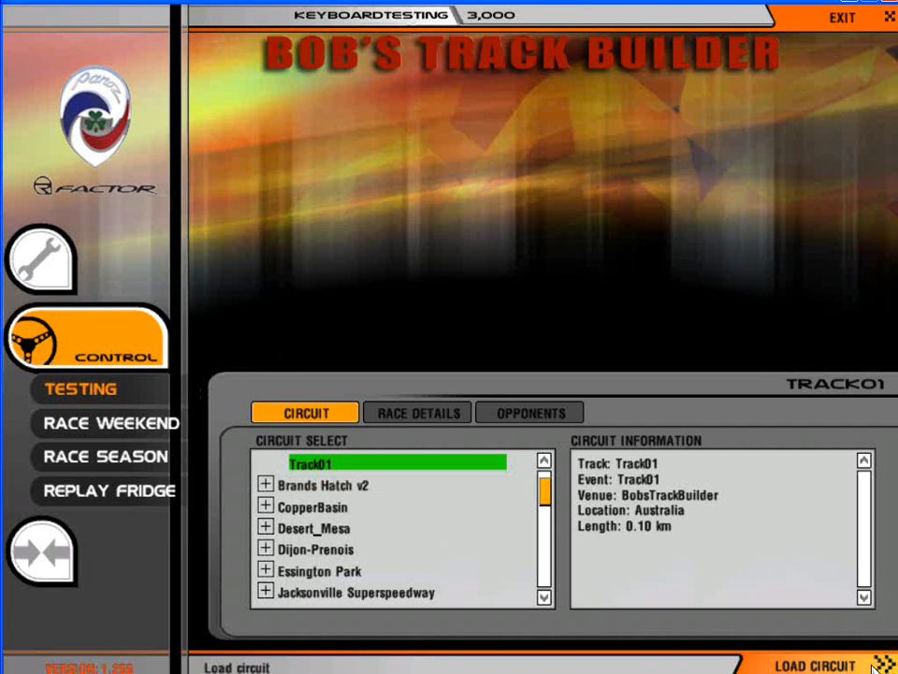
# Step: Load the Track01 circuit from rFactor's Testing circuit select
pyautogui.click(813, 666)
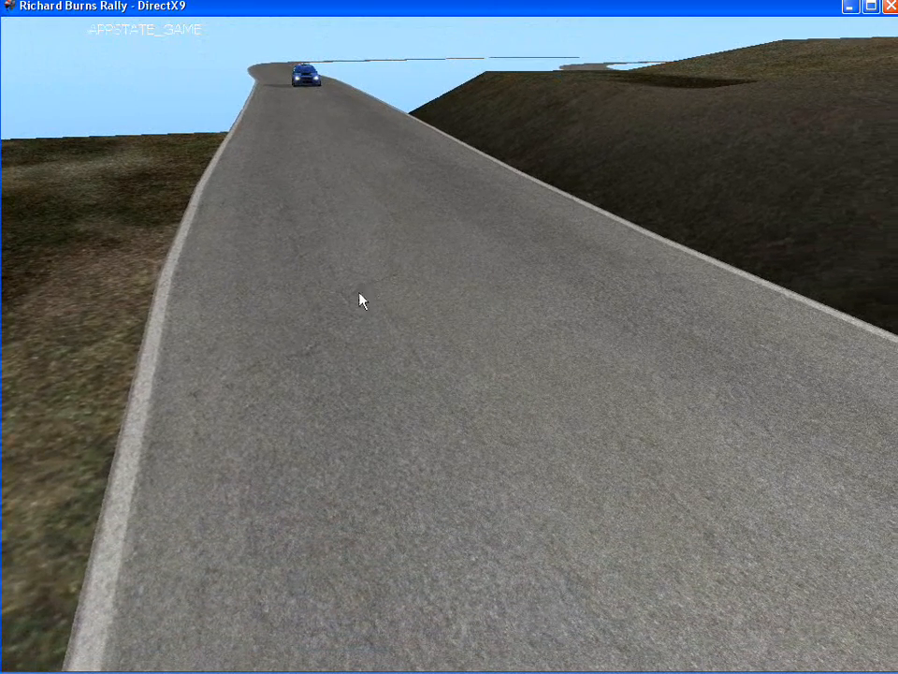
pyautogui.moveTo(409, 234)
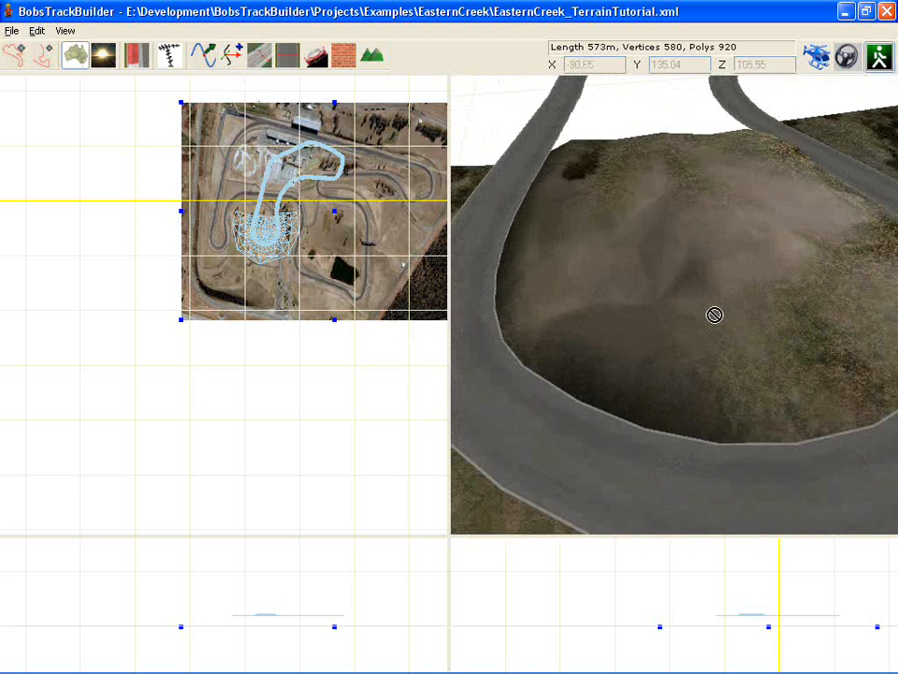
# Step: Orbit the 3D view around the hill to show a track section beside the terrain
pyautogui.rightClick(714, 315)
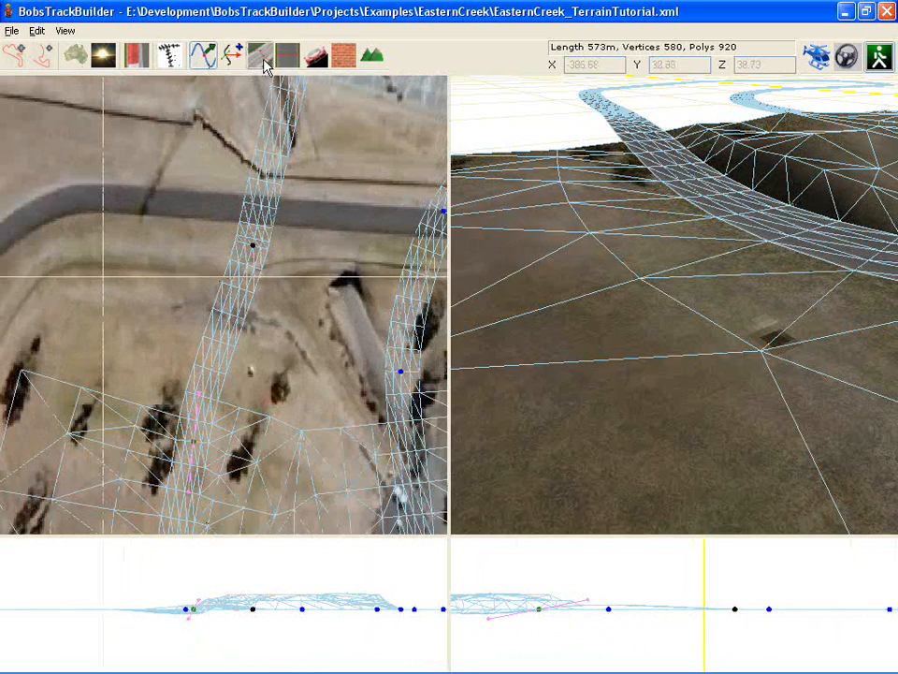
# Step: Open the Surface and Width settings and select the Width Multiplier value for replacement
pyautogui.click(261, 54)
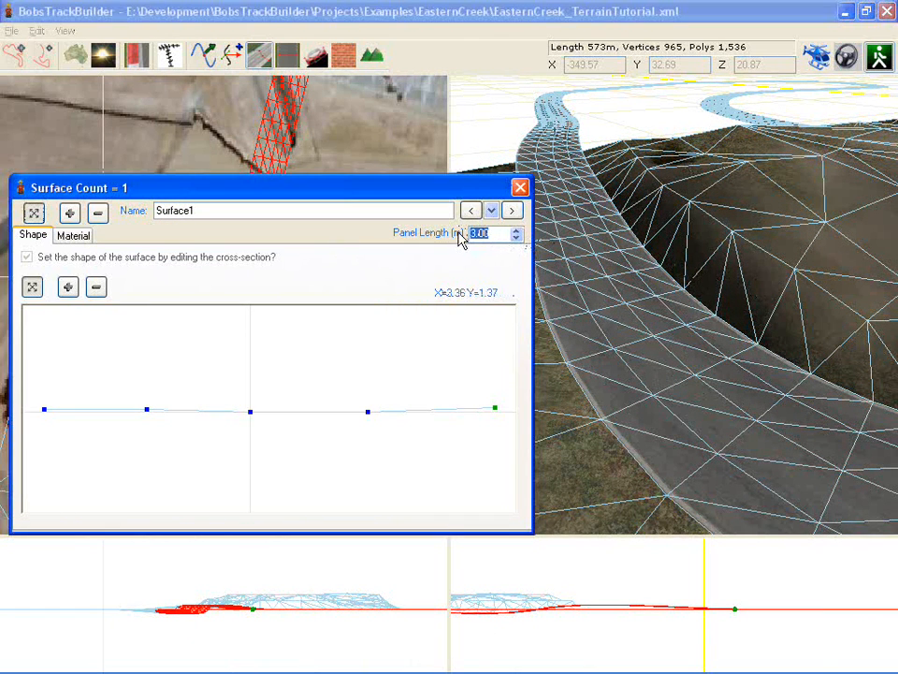
pyautogui.click(520, 187)
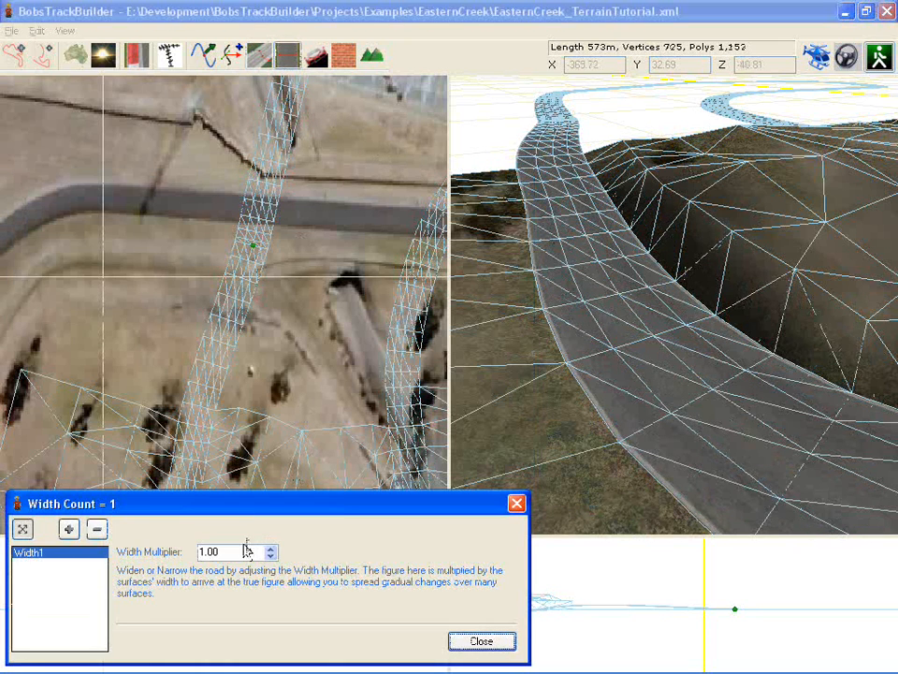
pyautogui.tripleClick(224, 552)
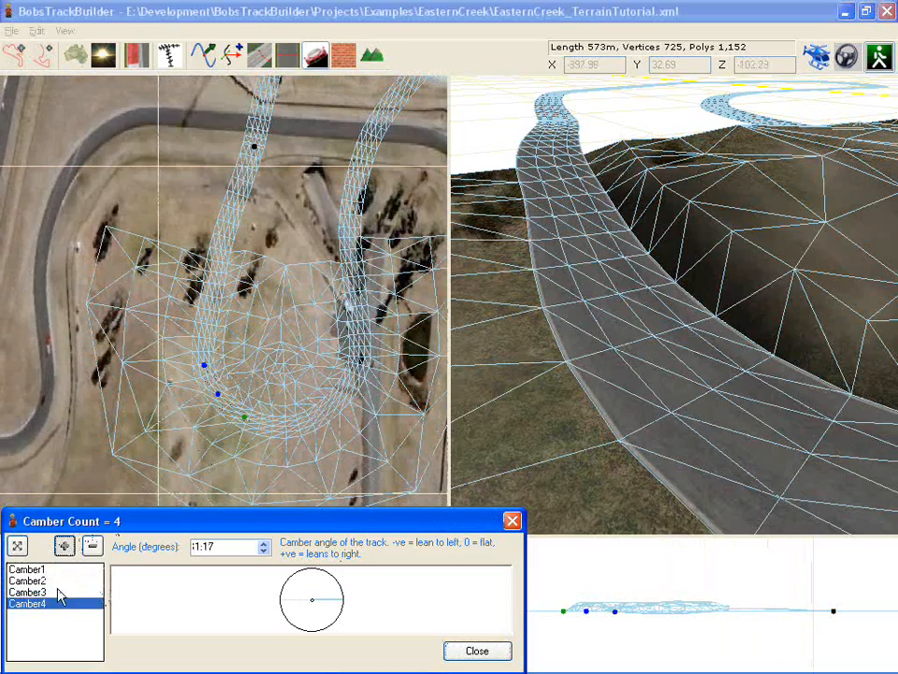
# Step: Select Camber3 in the camber list, banked at 9.62 degrees
pyautogui.click(28, 591)
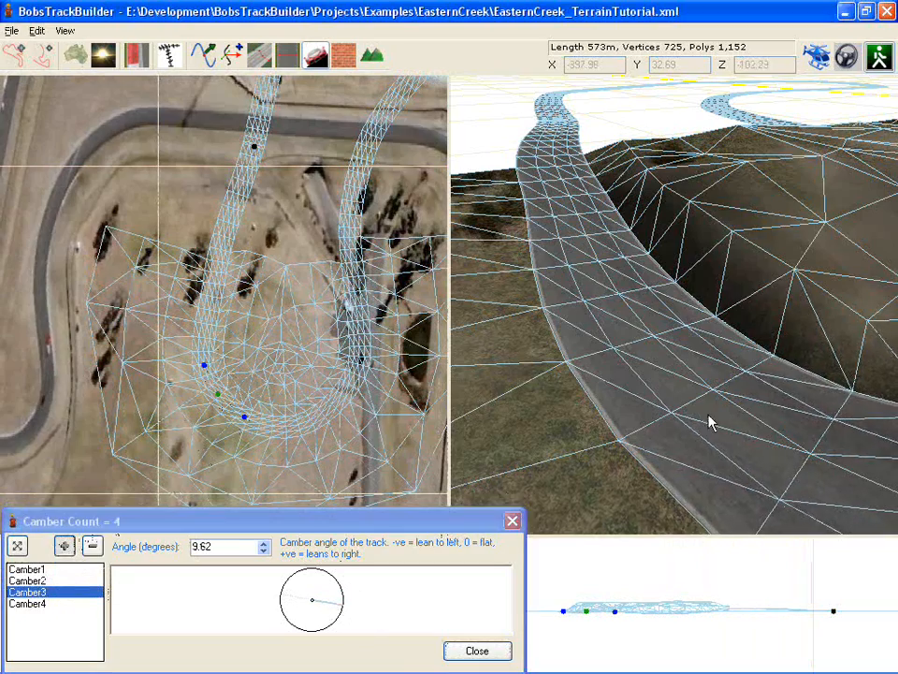